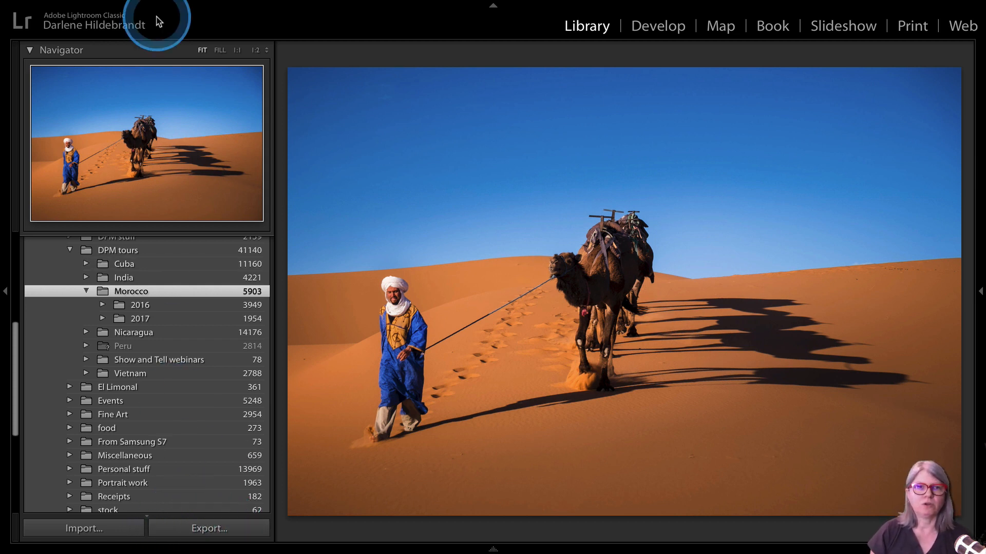
Step: Bring up the export dialog for the Morocco photo and load the Facebook 2048 px preset
{"action": "left_click", "coordinate": [143, 7]}
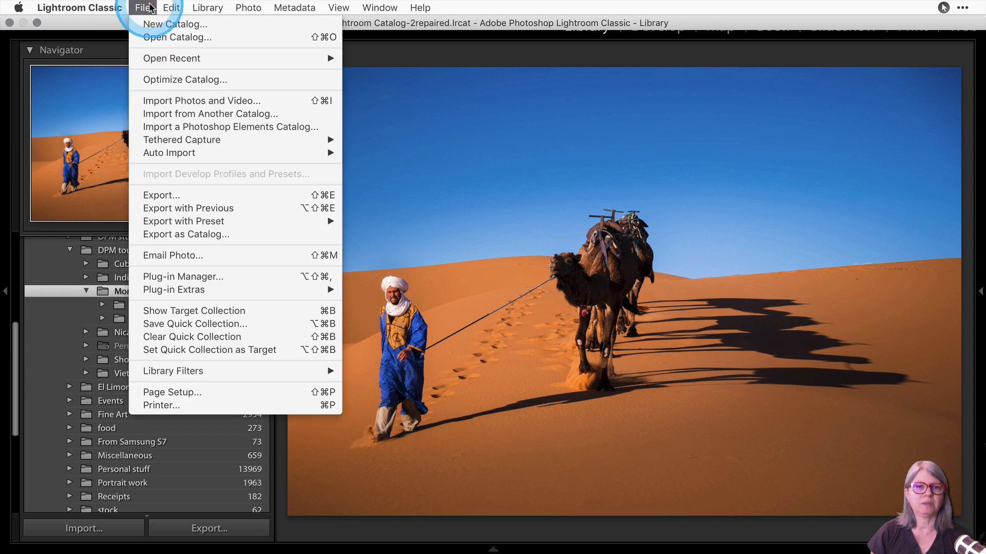
{"action": "mouse_move", "coordinate": [161, 195]}
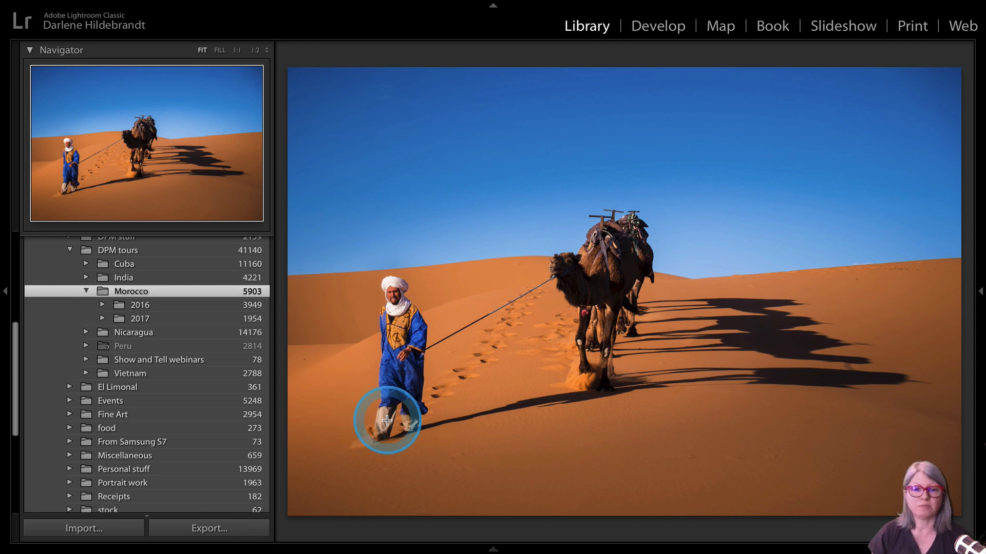
{"action": "left_click", "coordinate": [208, 528]}
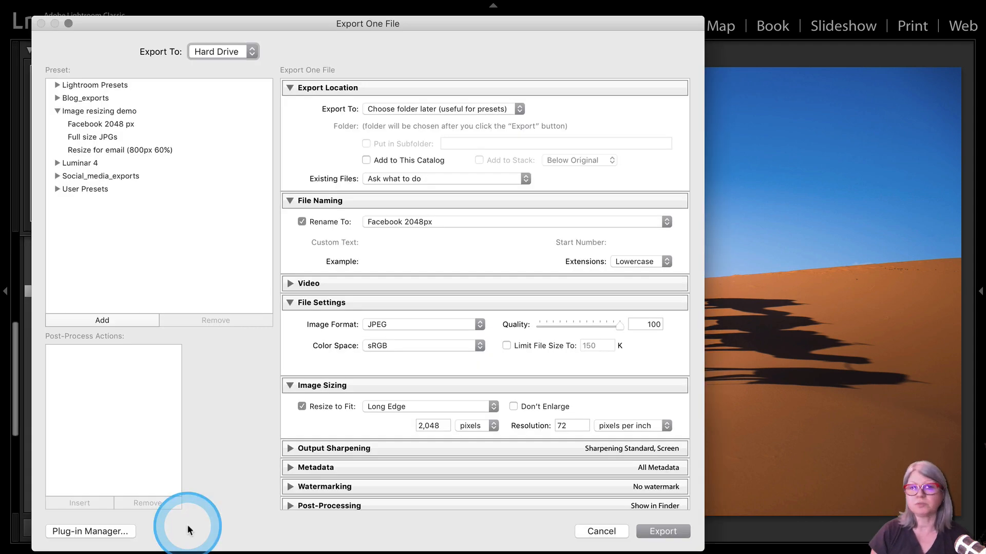
{"action": "left_click", "coordinate": [100, 125]}
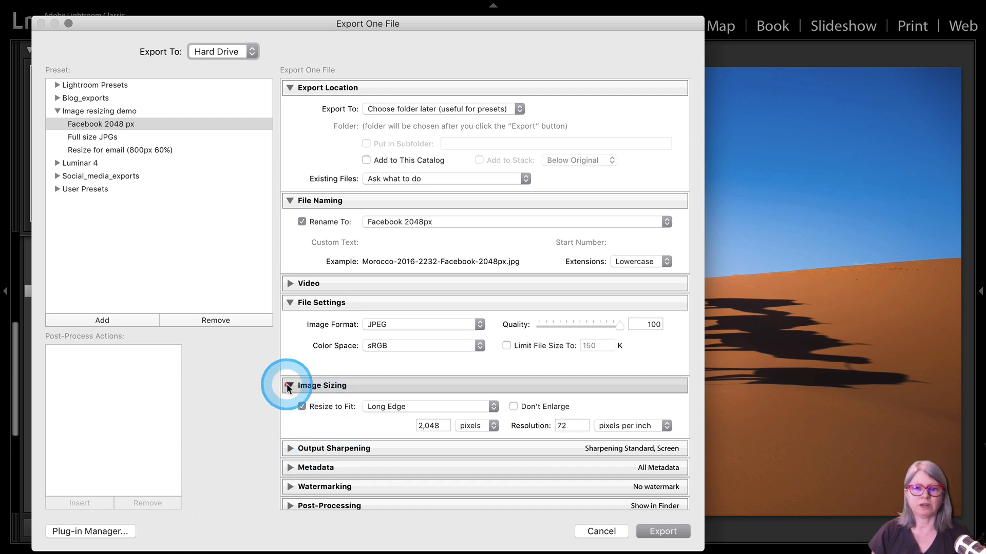
{"action": "mouse_move", "coordinate": [412, 393]}
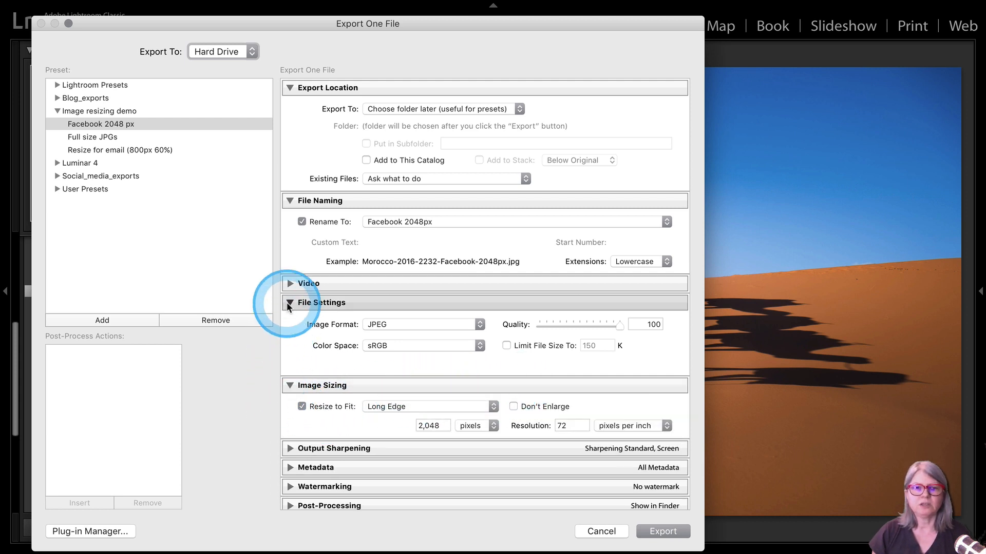
{"action": "mouse_move", "coordinate": [613, 369]}
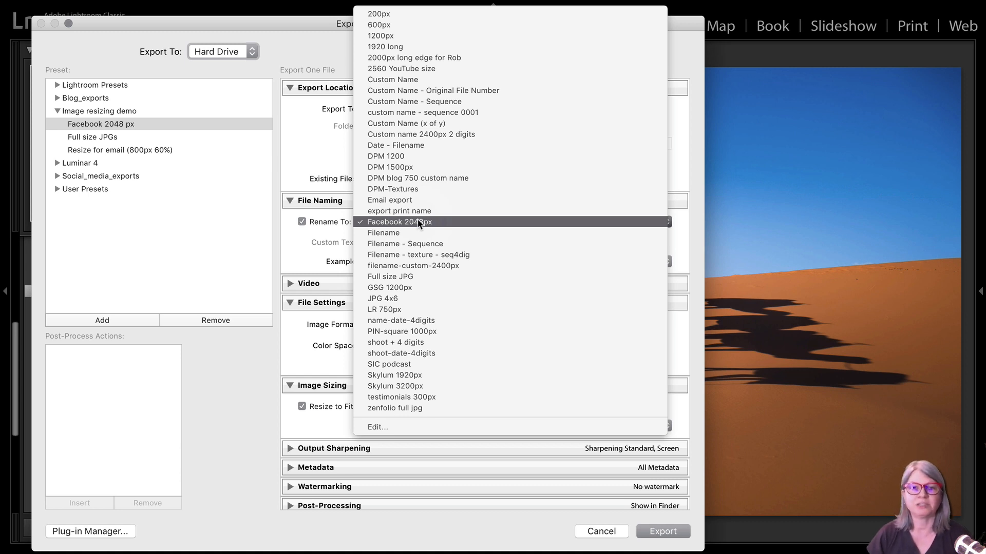
{"action": "mouse_move", "coordinate": [377, 427]}
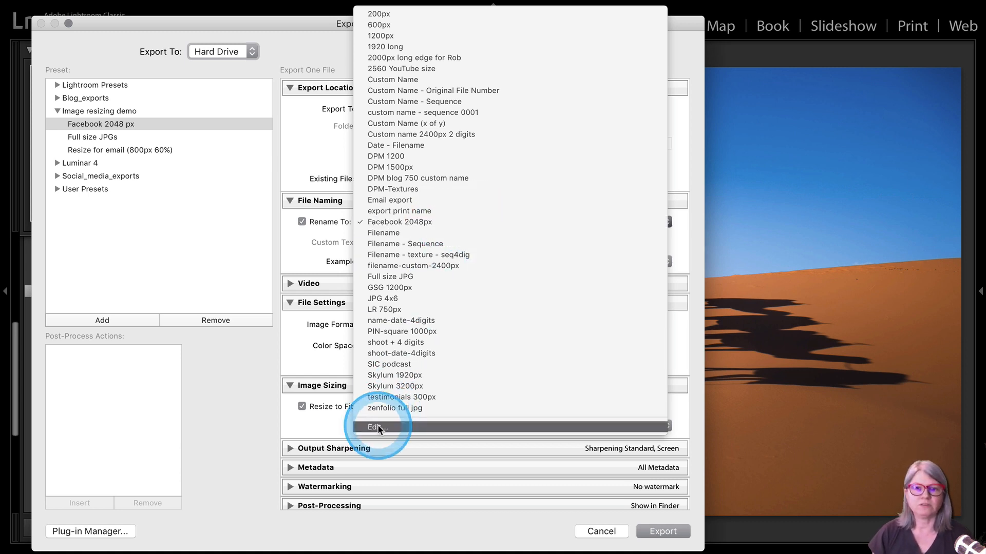
Step: Open the Filename Template Editor and highlight the -Facebook-2048px text
{"action": "left_click", "coordinate": [377, 427]}
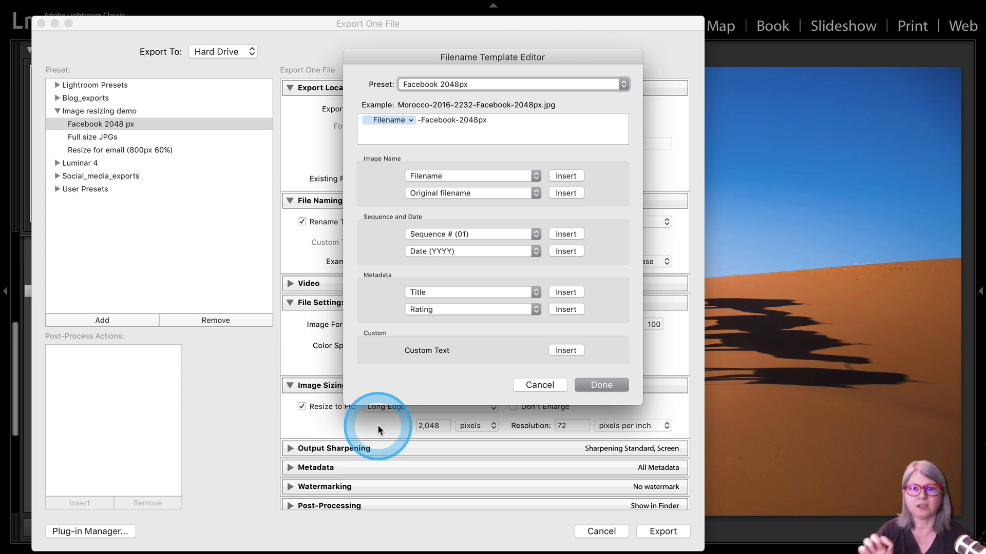
{"action": "mouse_move", "coordinate": [497, 40]}
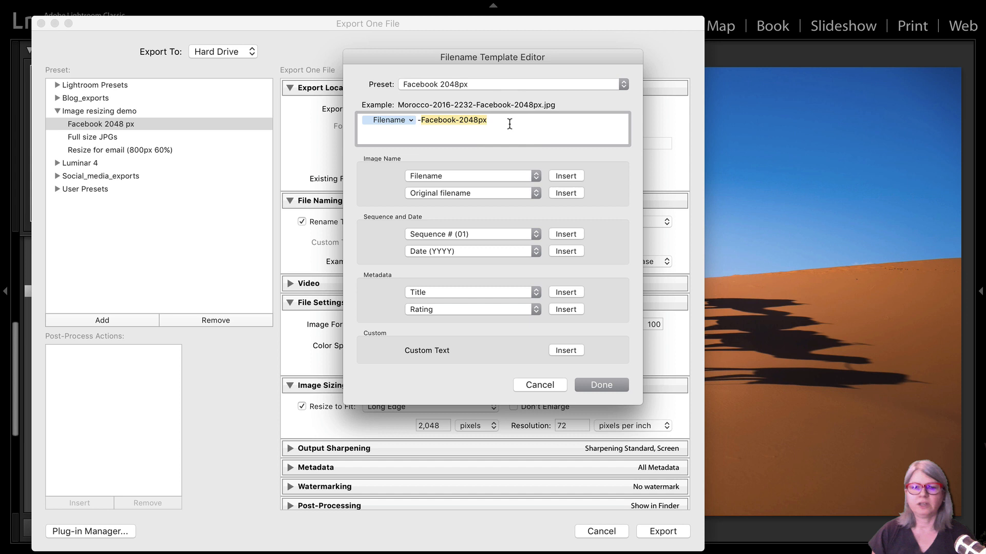
{"action": "left_click", "coordinate": [539, 385]}
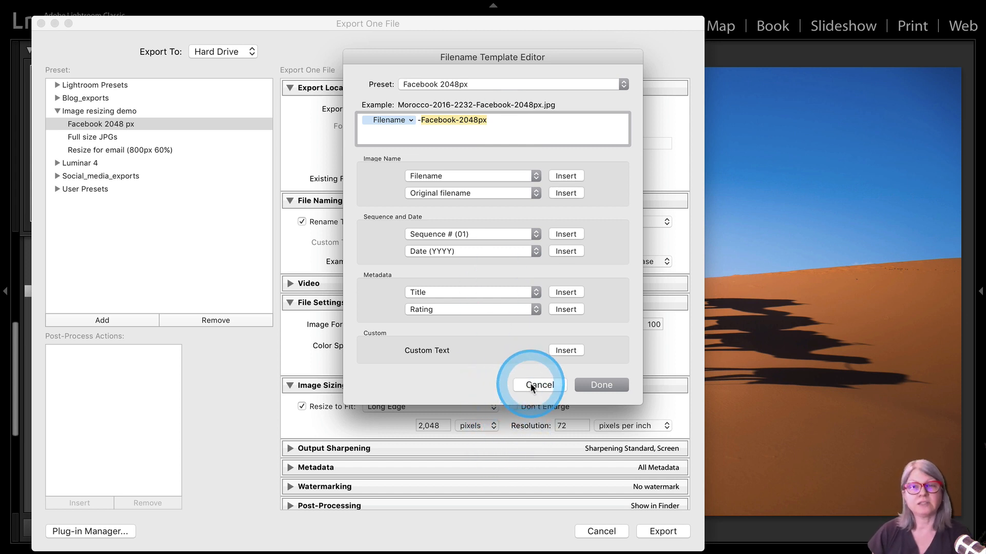
Step: Cancel the template editor and load the Resize for email (800px 60%) preset
{"action": "left_click", "coordinate": [539, 385]}
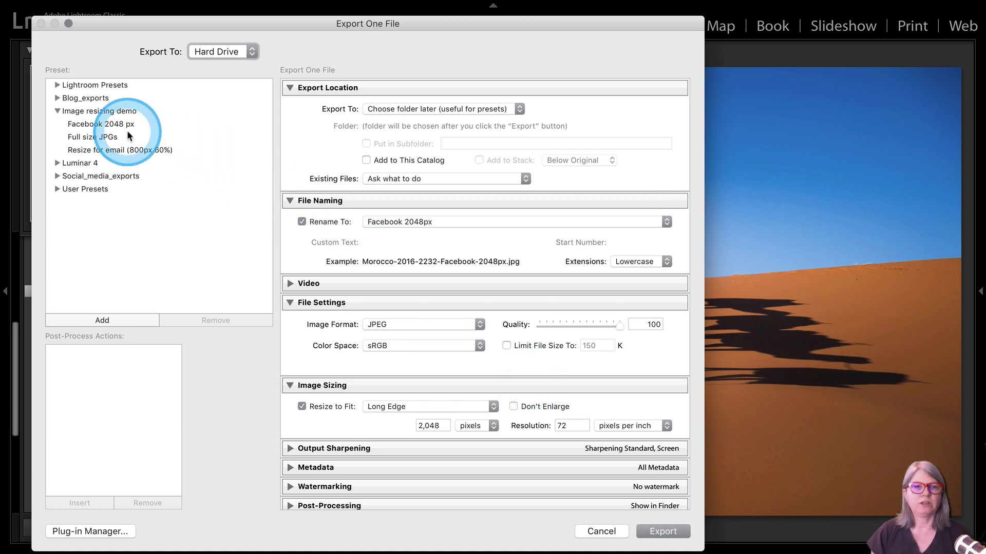
{"action": "mouse_move", "coordinate": [147, 166]}
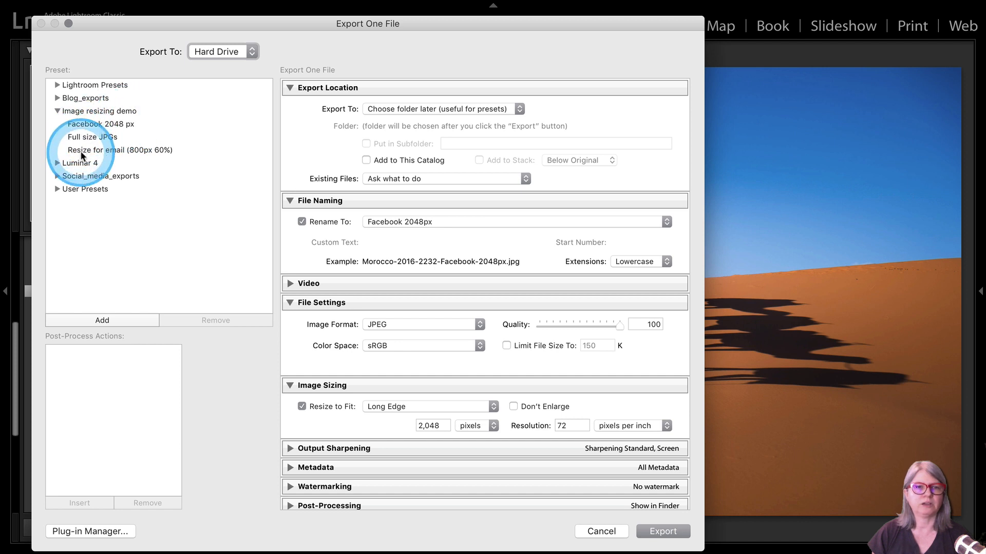
{"action": "left_click", "coordinate": [120, 150]}
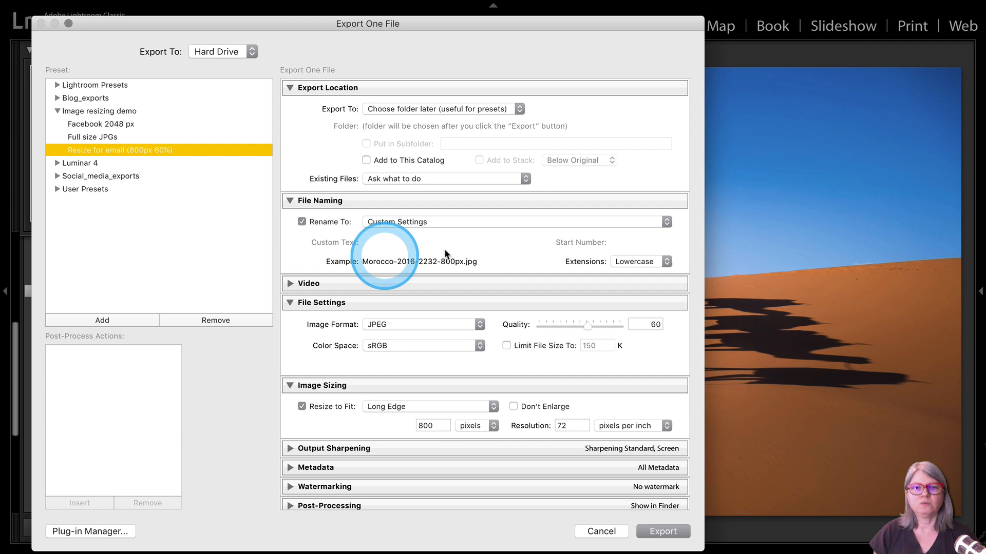
{"action": "mouse_move", "coordinate": [438, 245]}
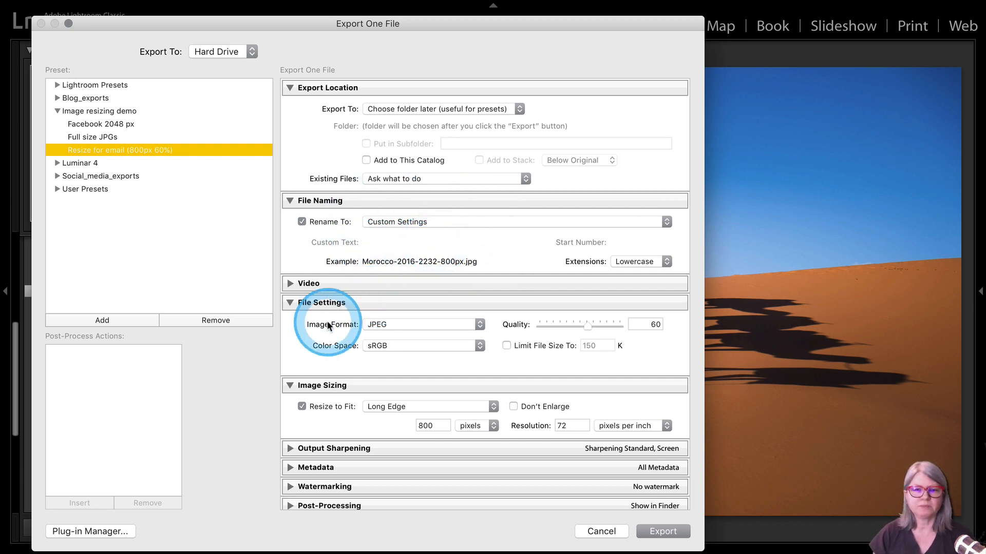
{"action": "mouse_move", "coordinate": [290, 314]}
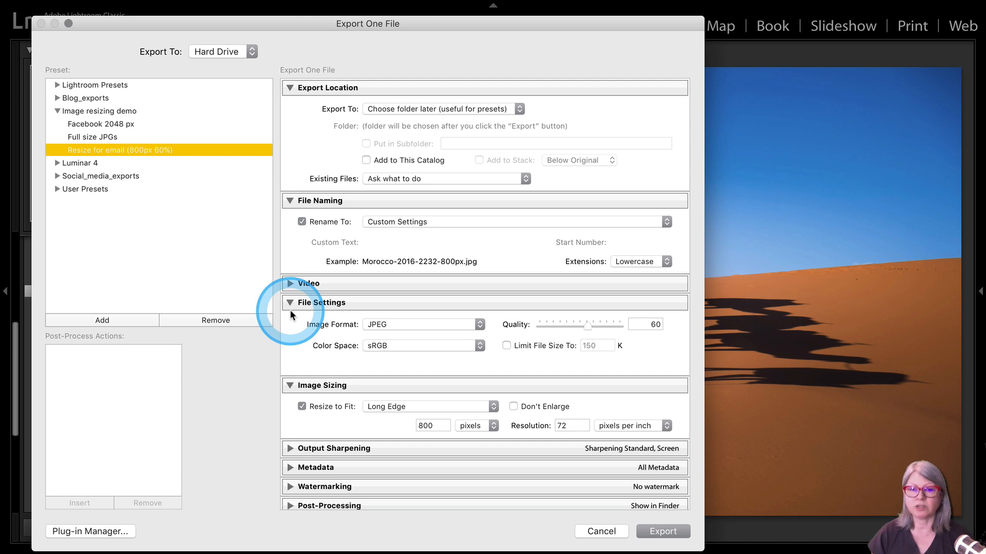
{"action": "mouse_move", "coordinate": [316, 398]}
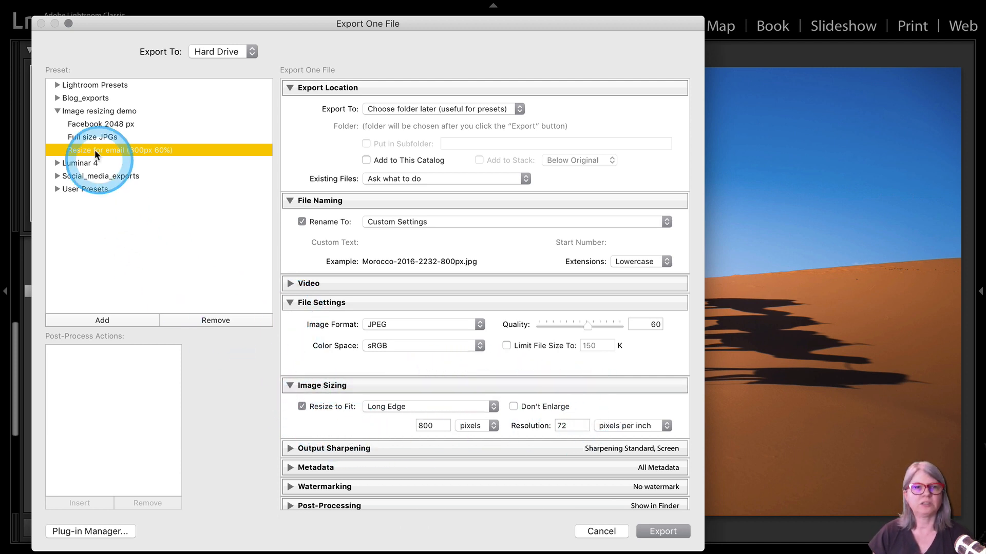
Step: Load the Full size JPGs preset and toggle Resize to Fit on and back off
{"action": "left_click", "coordinate": [93, 136]}
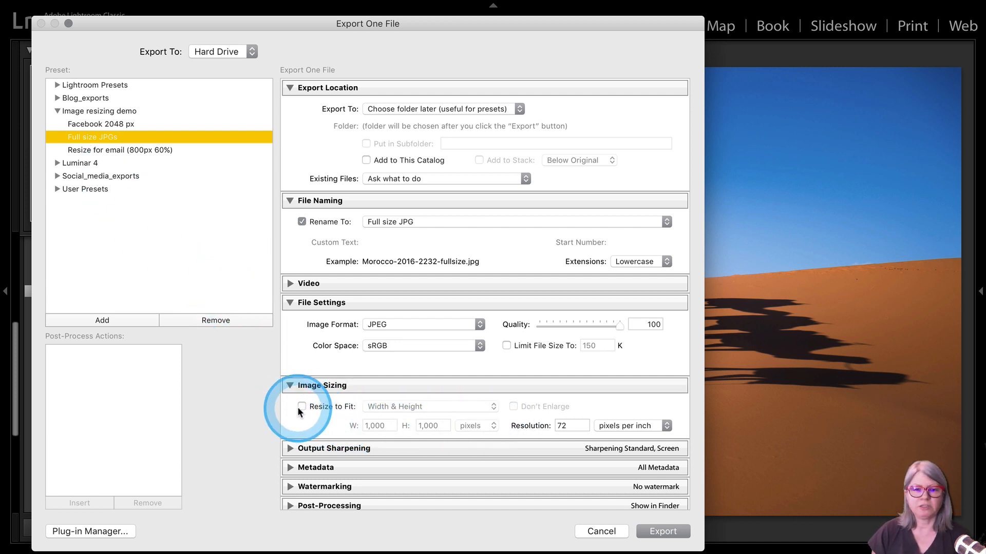
{"action": "left_click", "coordinate": [302, 406]}
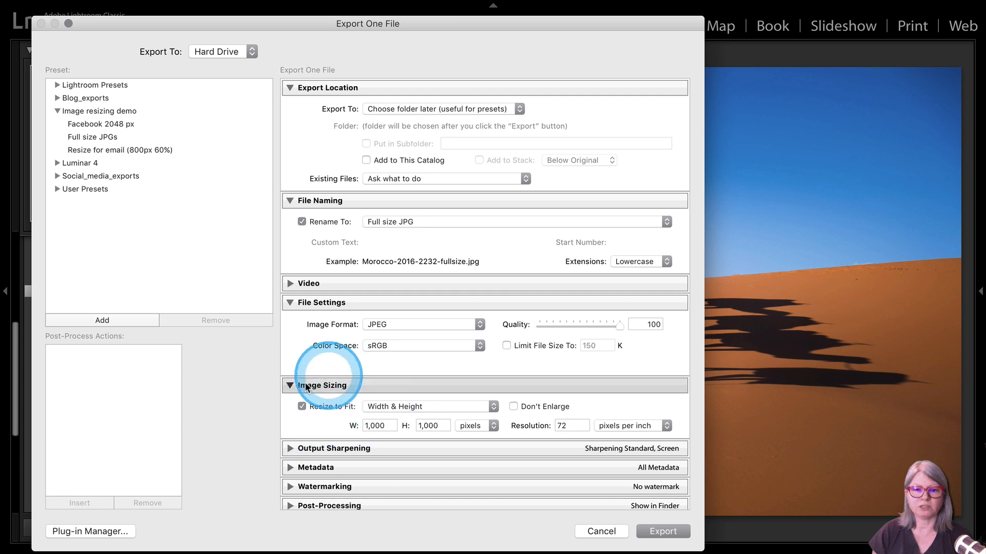
{"action": "left_click", "coordinate": [302, 407]}
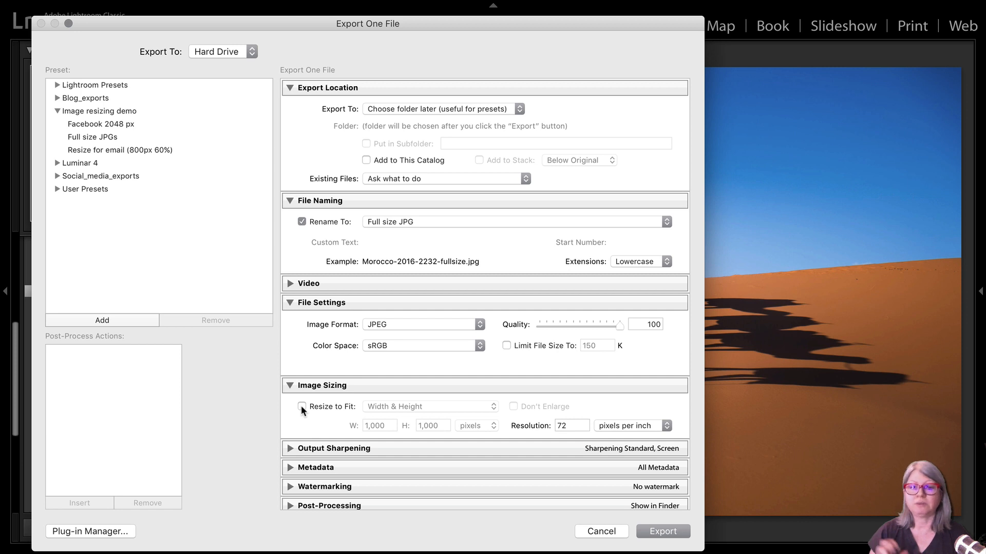
{"action": "left_click", "coordinate": [301, 407]}
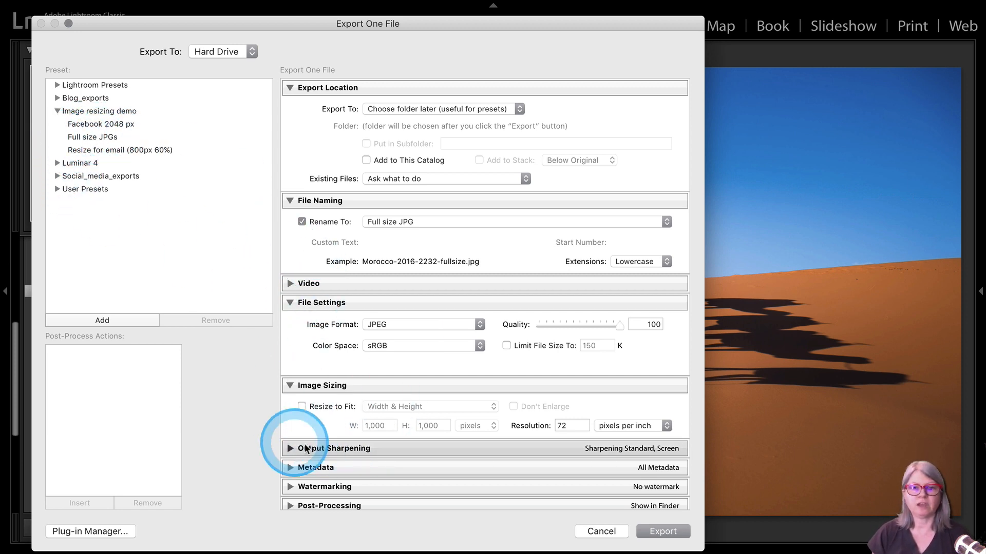
{"action": "mouse_move", "coordinate": [396, 406]}
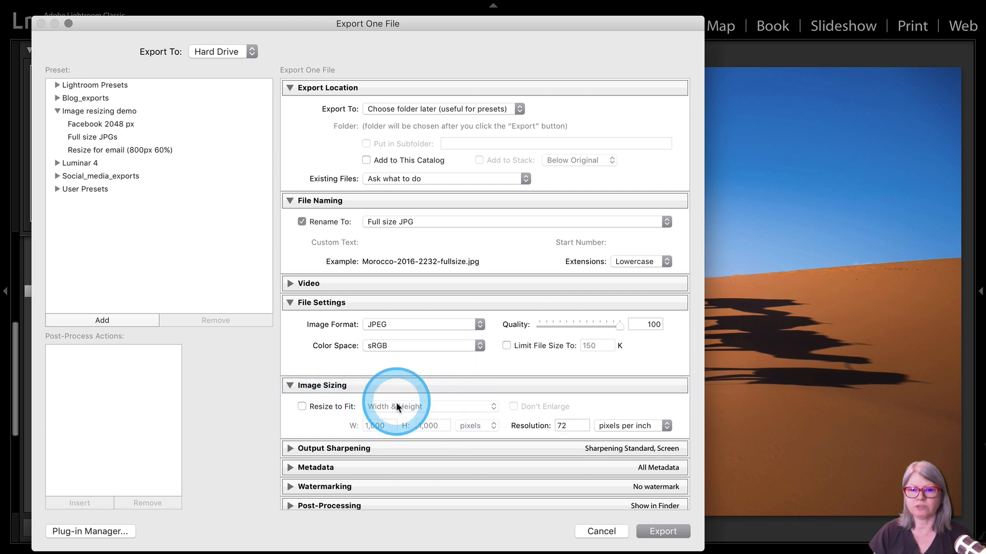
{"action": "mouse_move", "coordinate": [594, 360]}
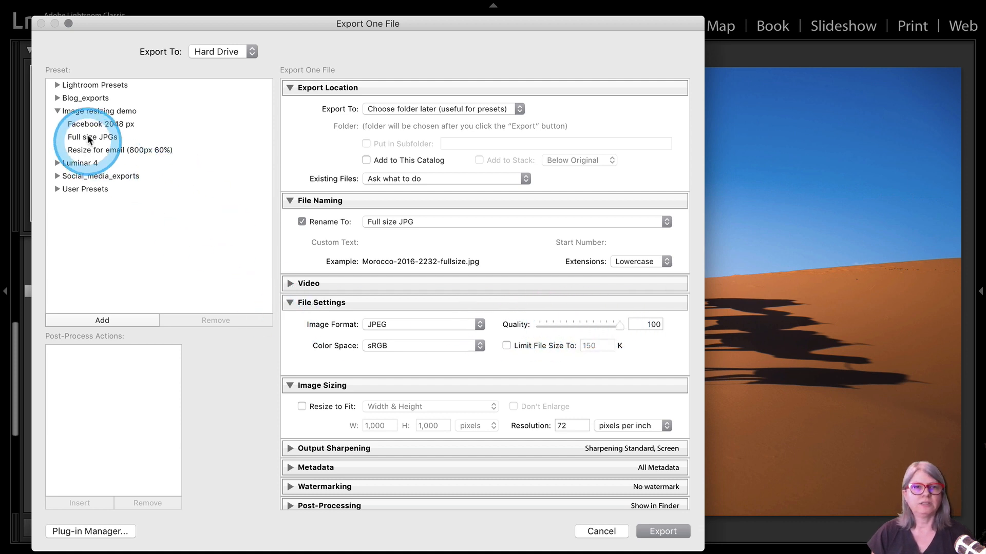
{"action": "left_click", "coordinate": [100, 124]}
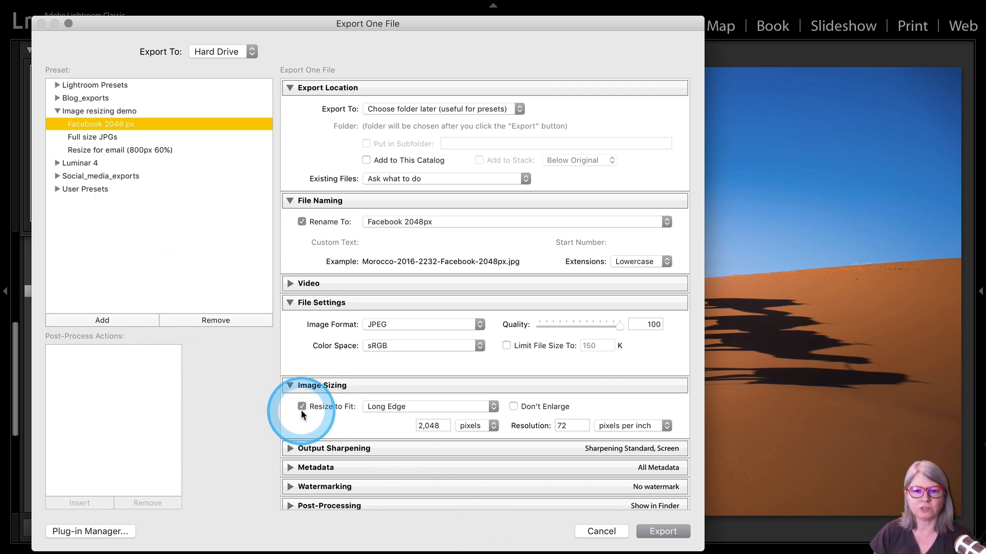
{"action": "left_click", "coordinate": [302, 406]}
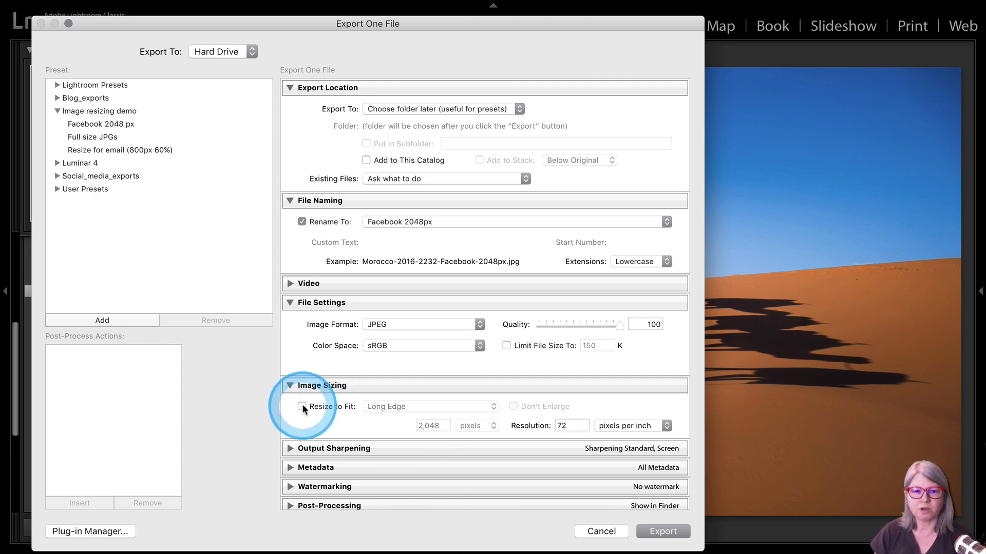
{"action": "left_click", "coordinate": [302, 406]}
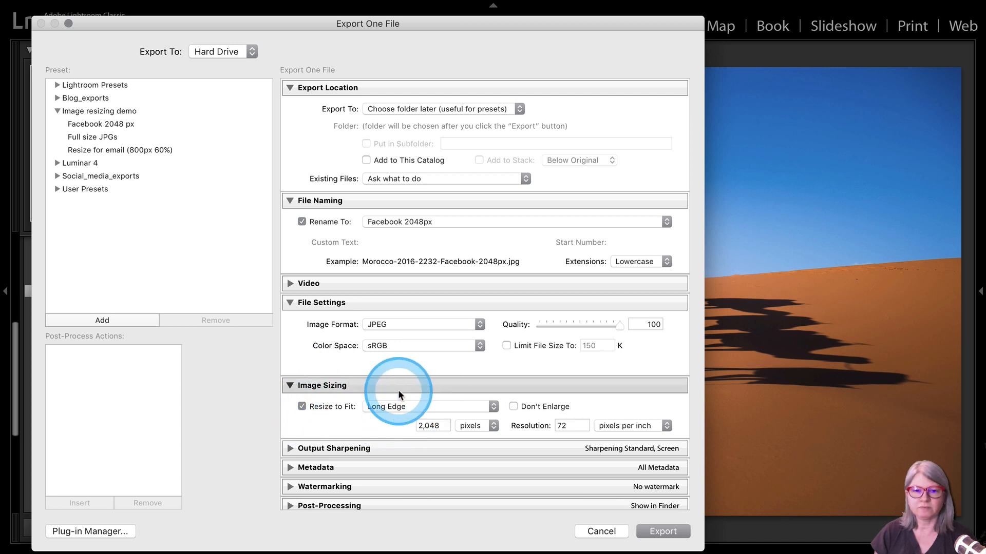
{"action": "left_click", "coordinate": [430, 406]}
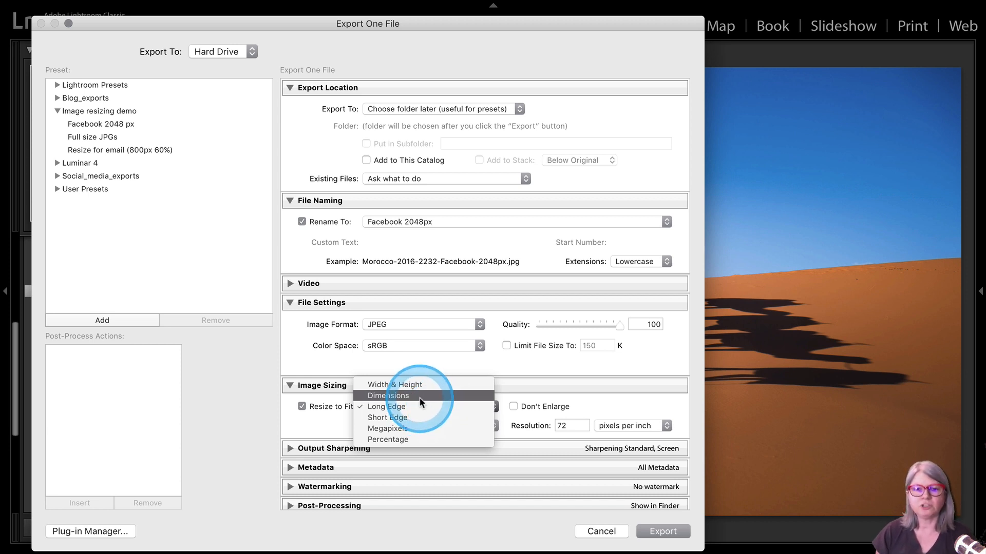
{"action": "left_click", "coordinate": [388, 395]}
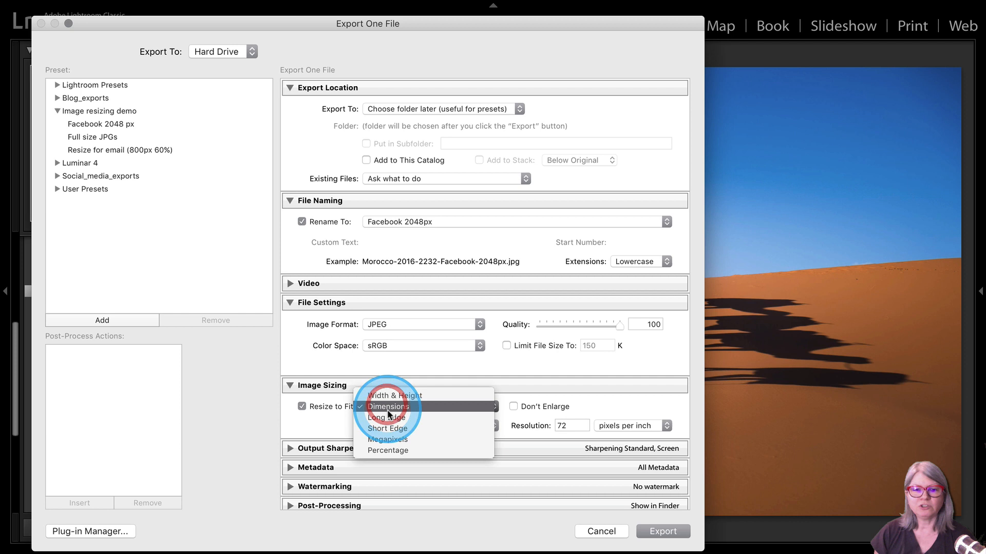
{"action": "left_click", "coordinate": [387, 418]}
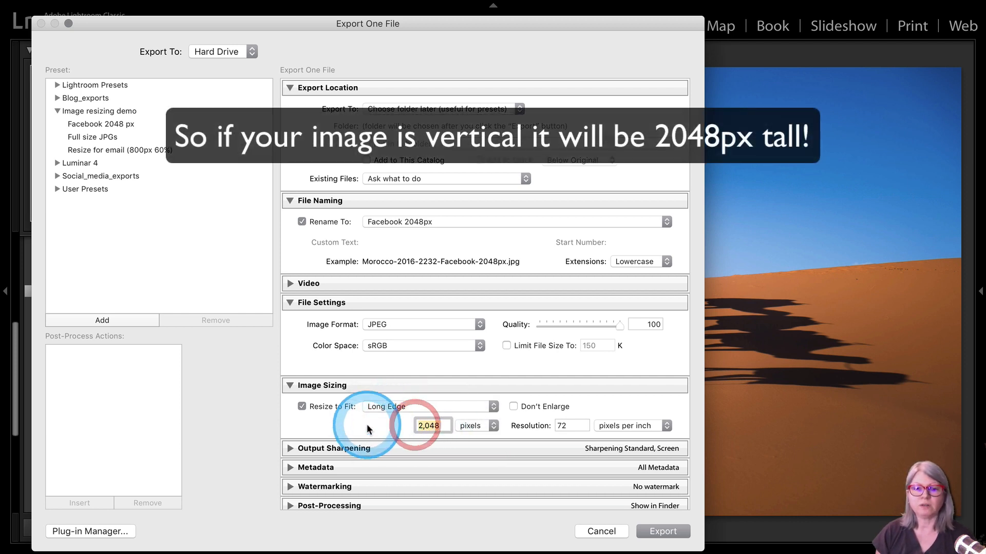
{"action": "left_click", "coordinate": [475, 425]}
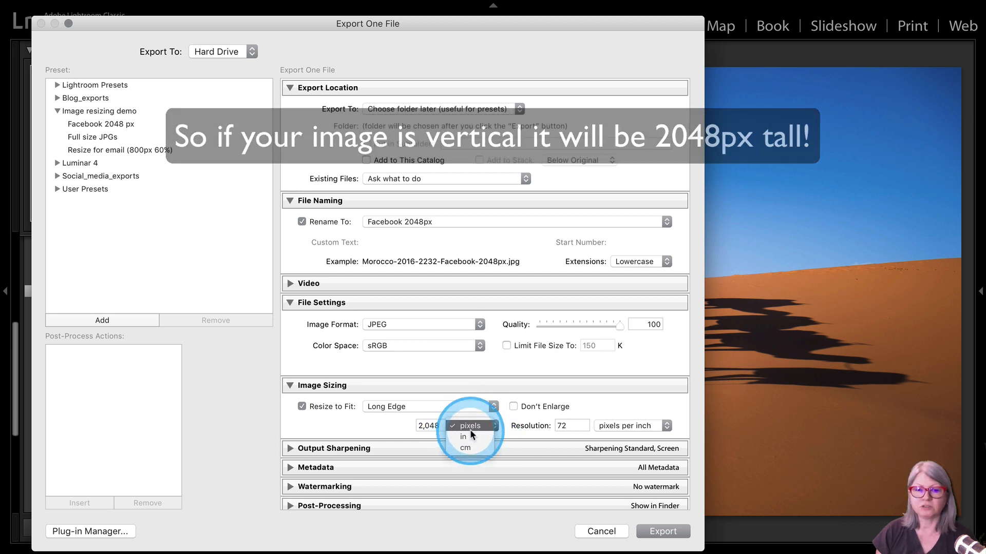
{"action": "left_click", "coordinate": [468, 425]}
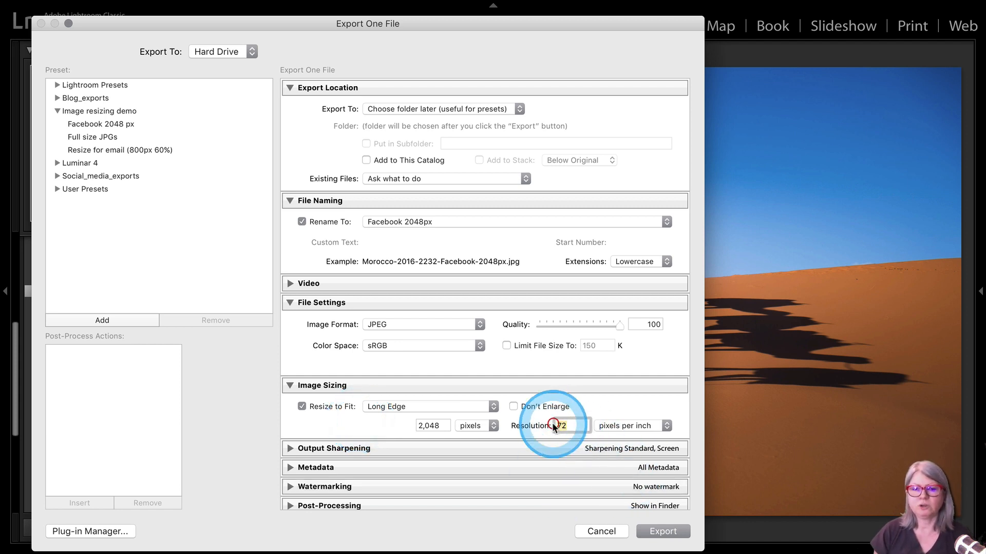
{"action": "left_click", "coordinate": [668, 425]}
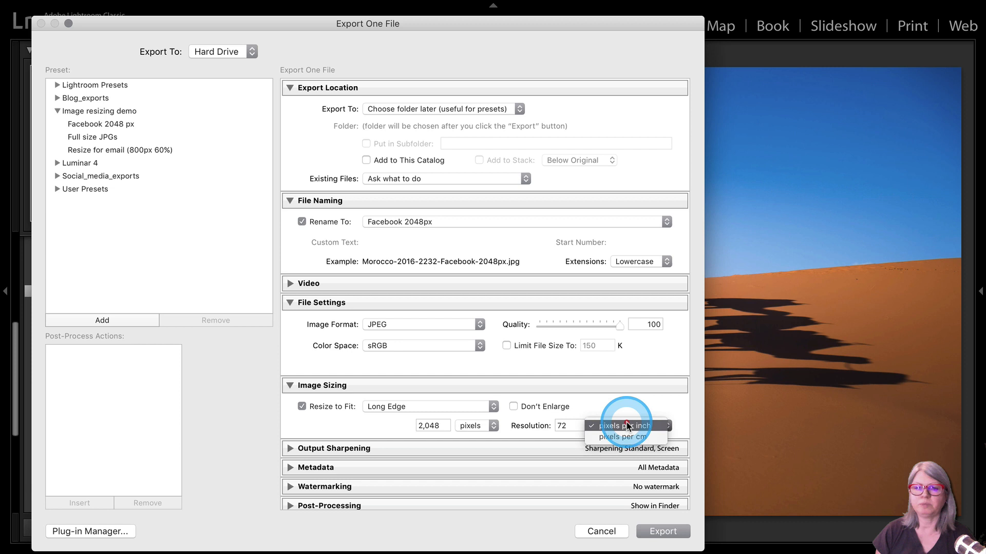
{"action": "left_click", "coordinate": [625, 425]}
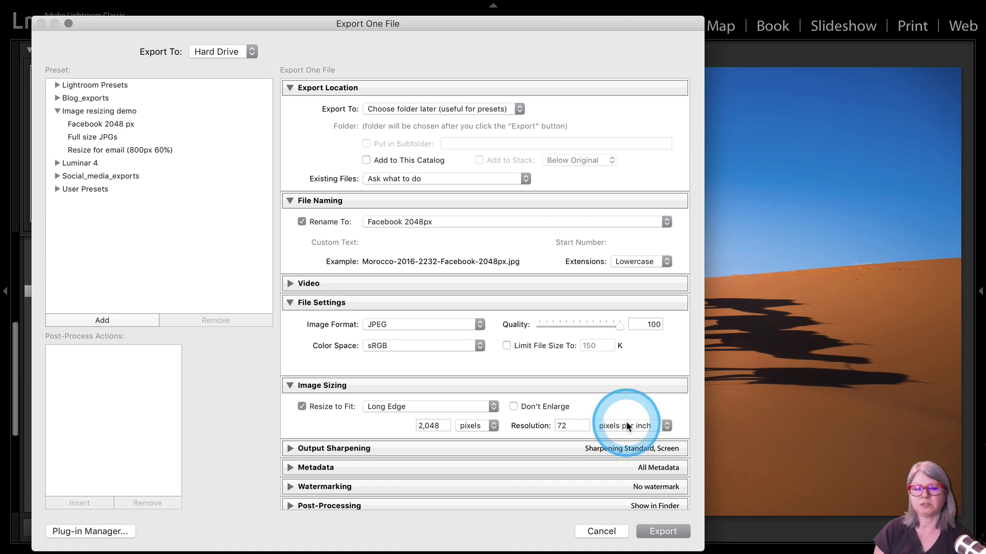
{"action": "mouse_move", "coordinate": [344, 370]}
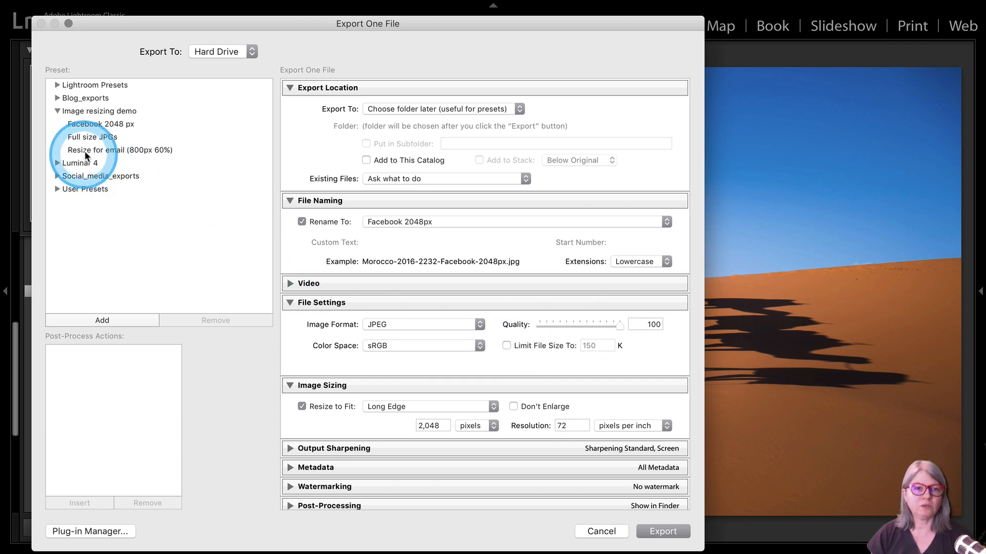
Step: Load Resize for email, keep Long Edge 800 px after checking inches, and tick Don't Enlarge
{"action": "left_click", "coordinate": [119, 150]}
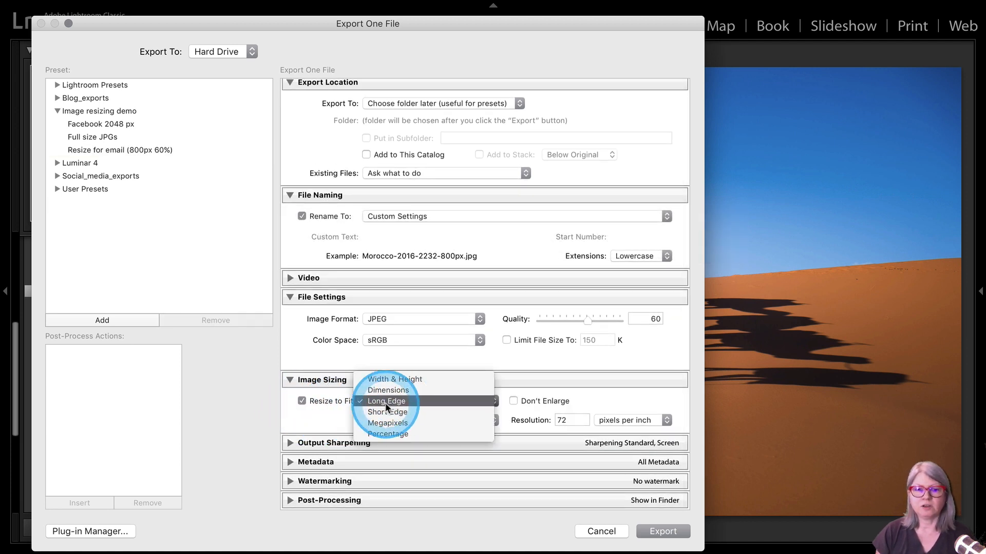
{"action": "left_click", "coordinate": [387, 402]}
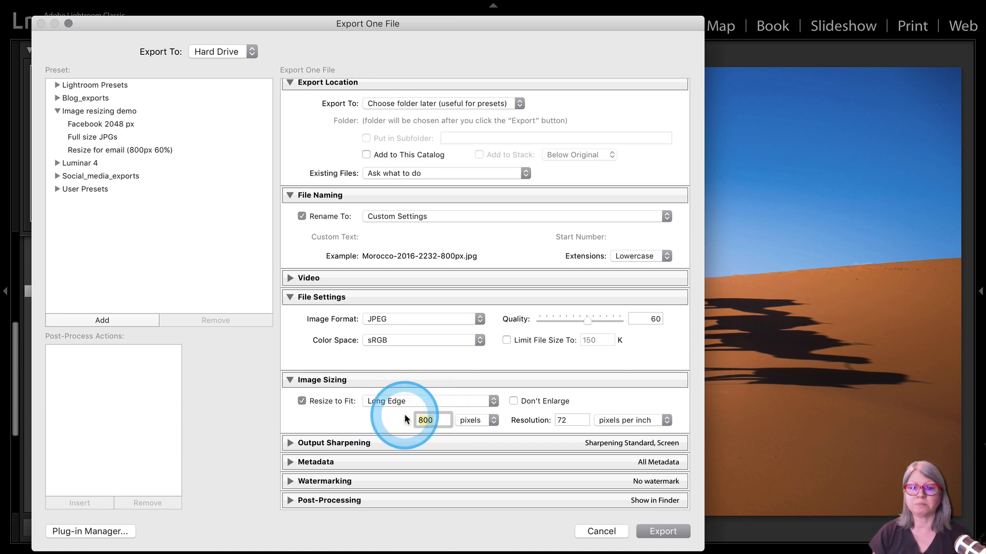
{"action": "left_click", "coordinate": [475, 420]}
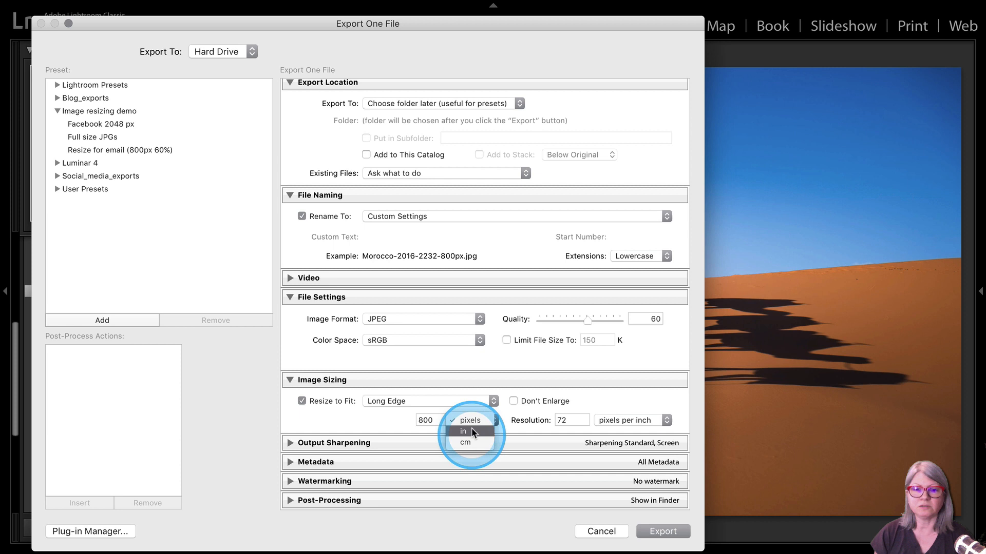
{"action": "left_click", "coordinate": [464, 431]}
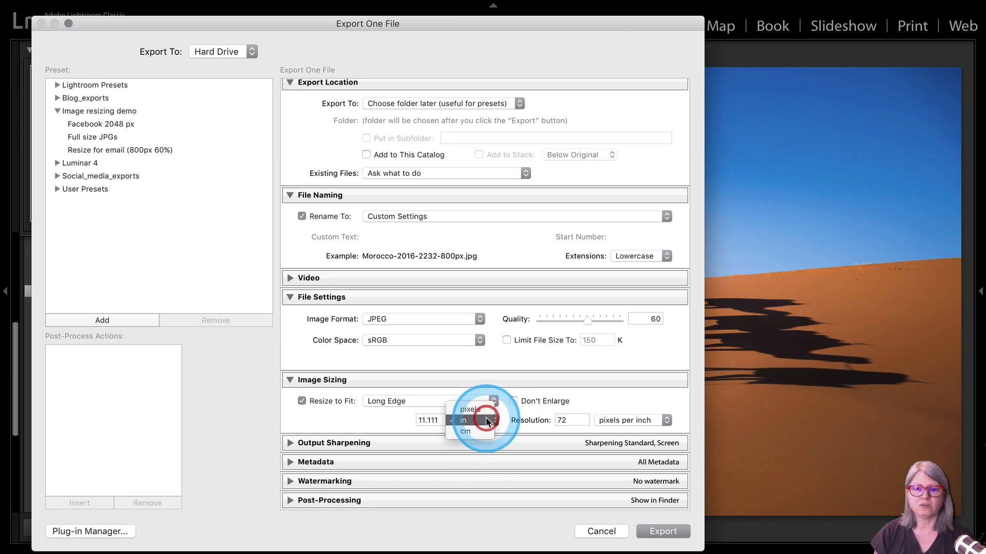
{"action": "left_click", "coordinate": [466, 409]}
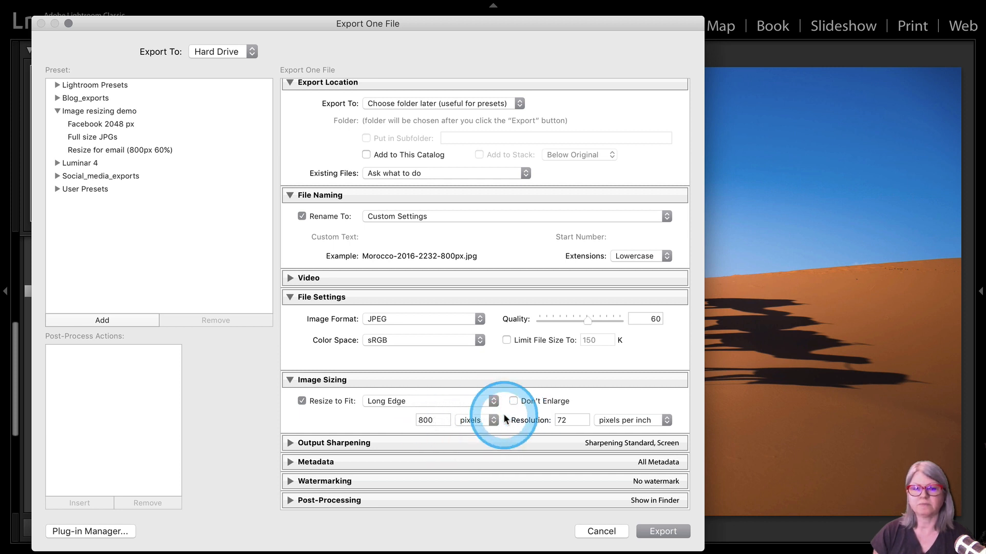
{"action": "mouse_move", "coordinate": [510, 402]}
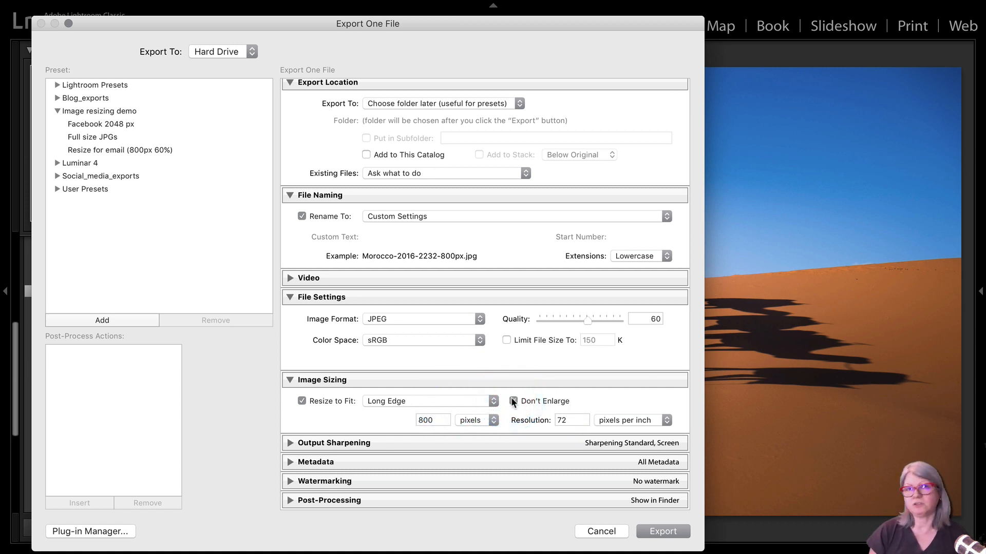
{"action": "left_click", "coordinate": [513, 402]}
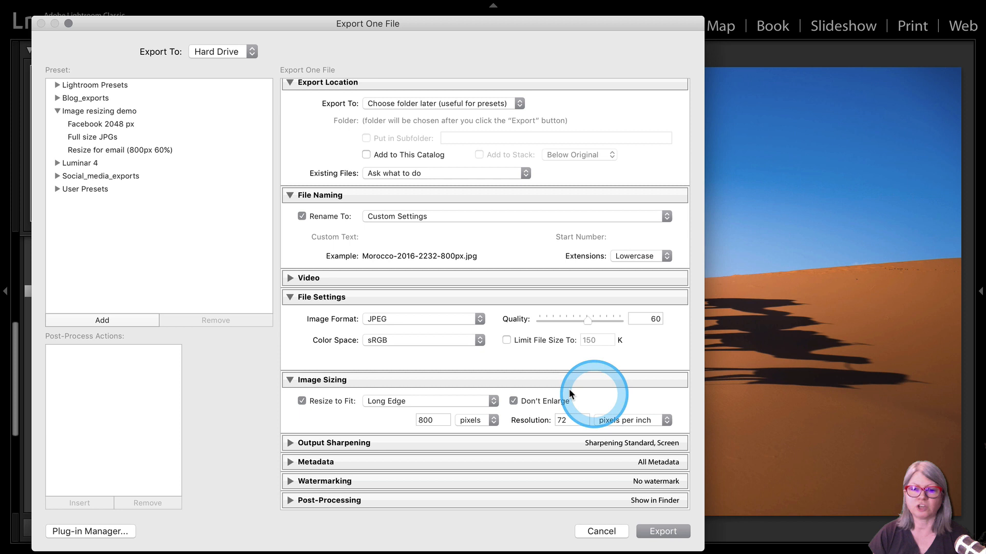
{"action": "mouse_move", "coordinate": [509, 407]}
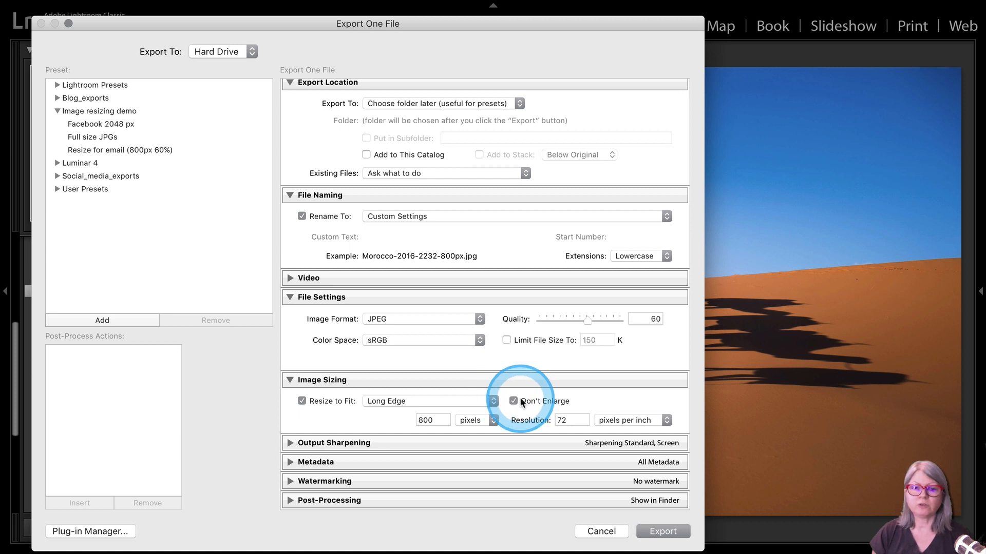
{"action": "mouse_move", "coordinate": [561, 361]}
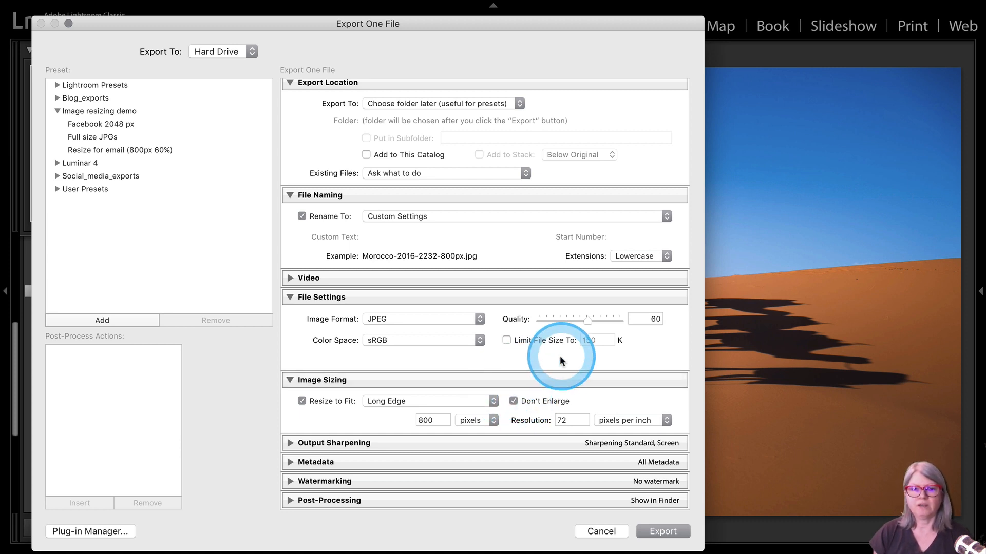
{"action": "mouse_move", "coordinate": [626, 330]}
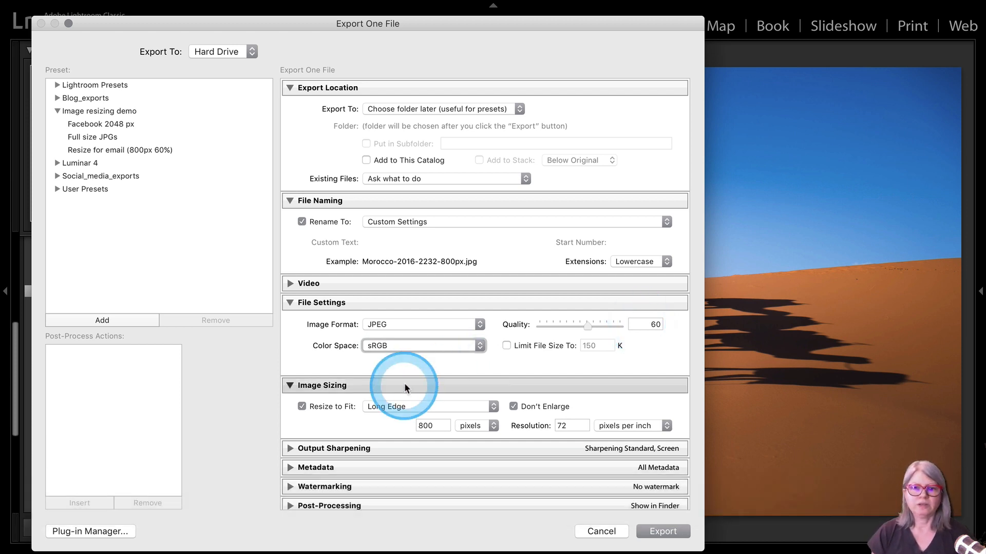
{"action": "mouse_move", "coordinate": [366, 374]}
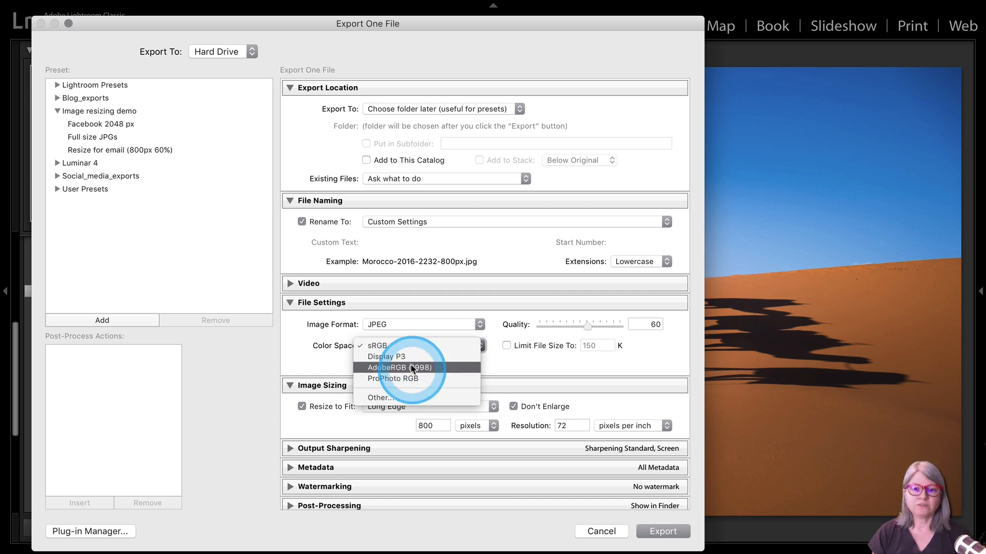
{"action": "mouse_move", "coordinate": [412, 378]}
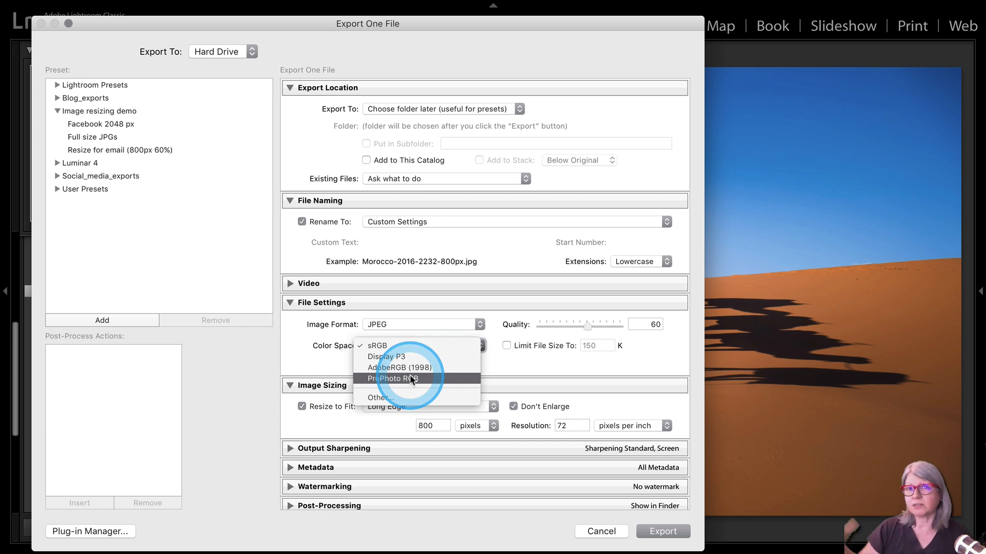
{"action": "mouse_move", "coordinate": [398, 368]}
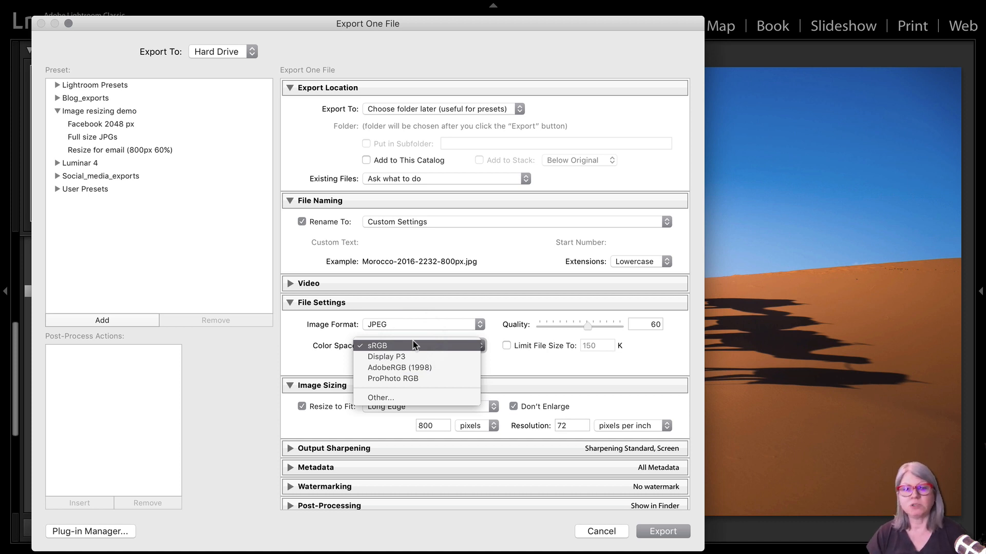
Step: Load Full size JPGs, try AdobeRGB (1998) then return Color Space to sRGB, and reselect Resize for email
{"action": "left_click", "coordinate": [374, 344]}
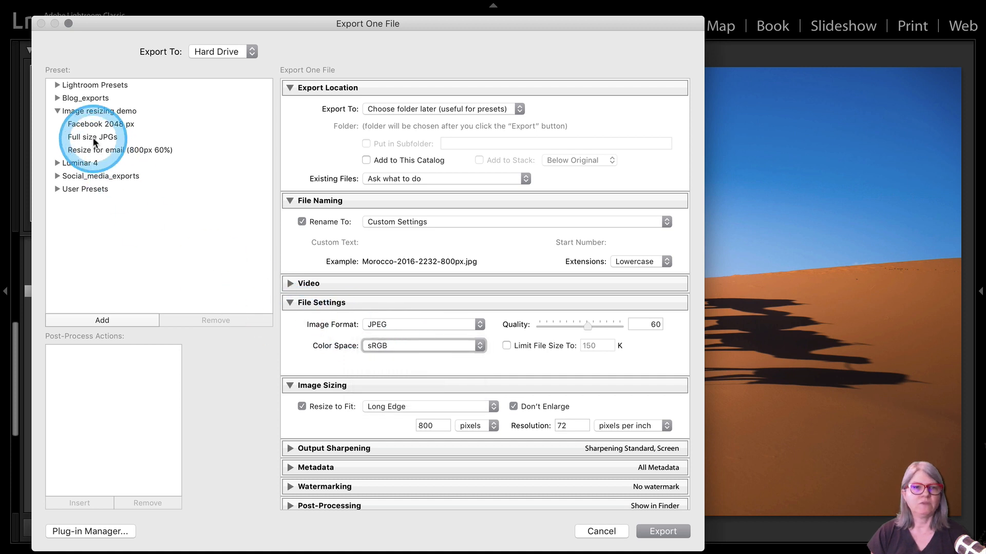
{"action": "left_click", "coordinate": [92, 137]}
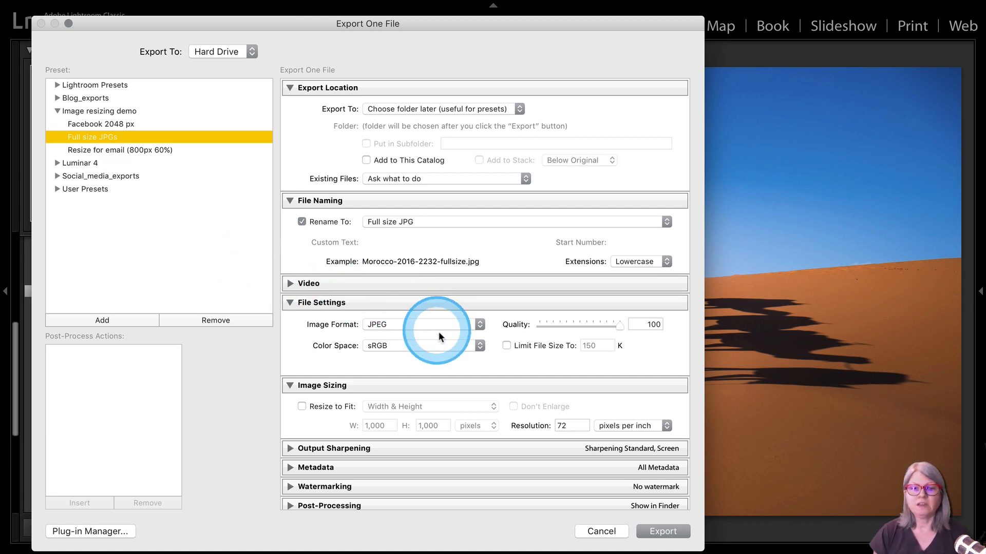
{"action": "left_click", "coordinate": [479, 345]}
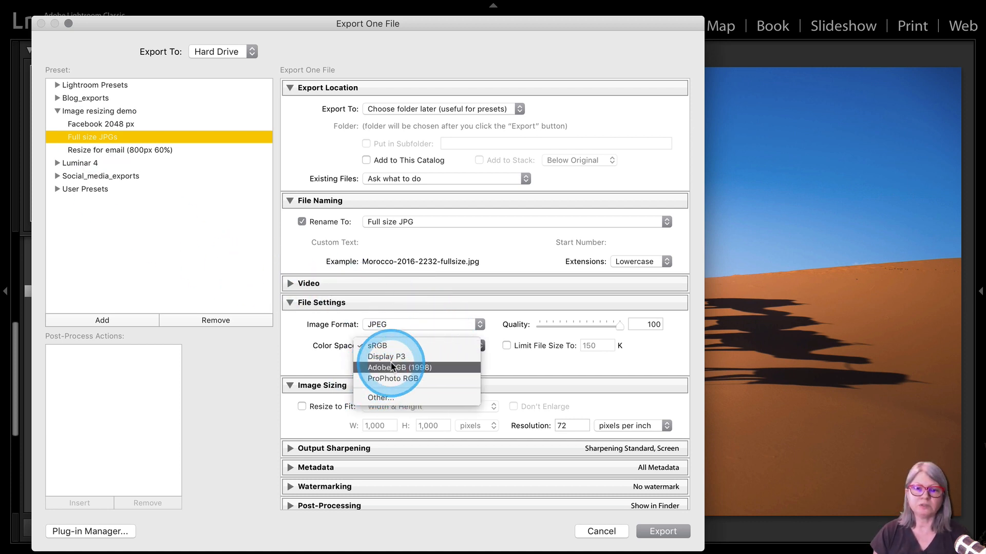
{"action": "left_click", "coordinate": [392, 367]}
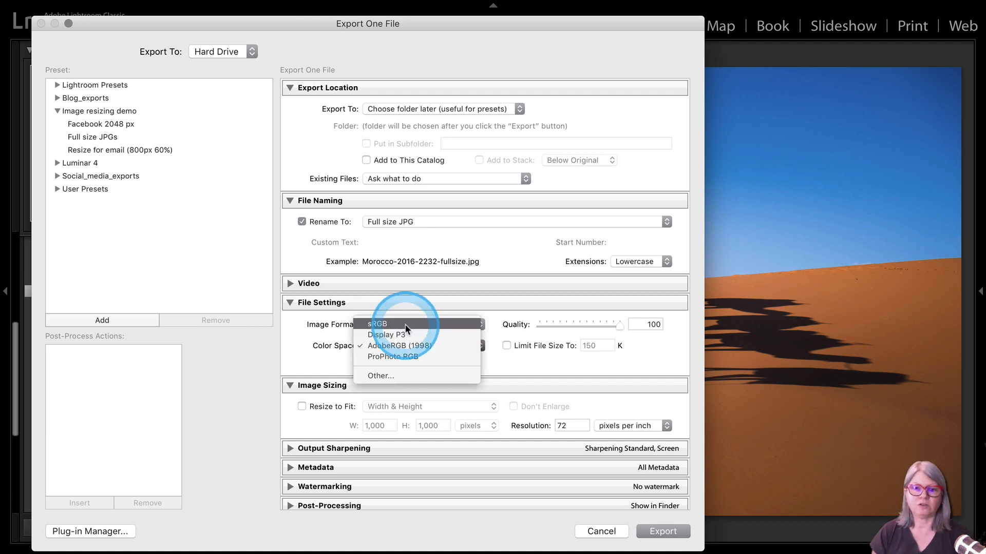
{"action": "left_click", "coordinate": [377, 323]}
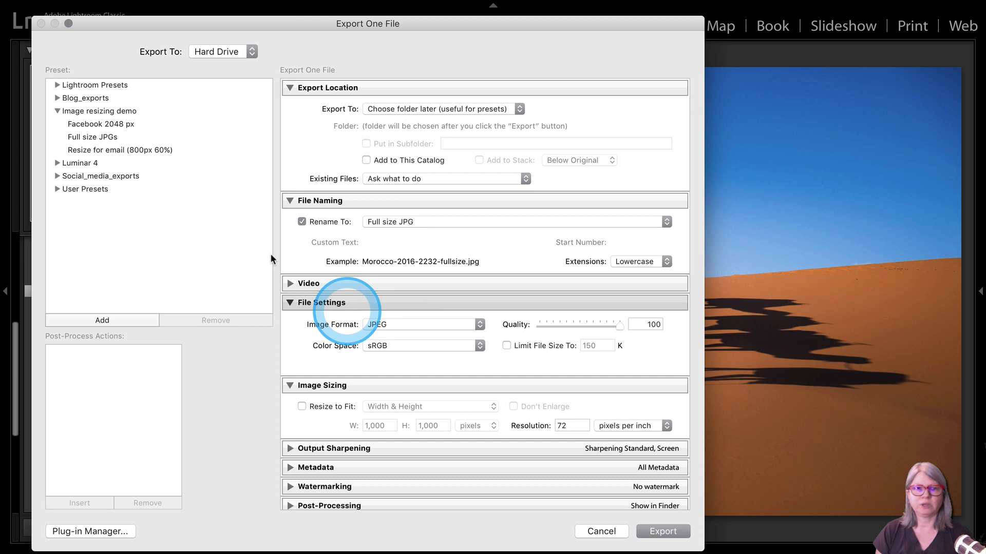
{"action": "left_click", "coordinate": [119, 150]}
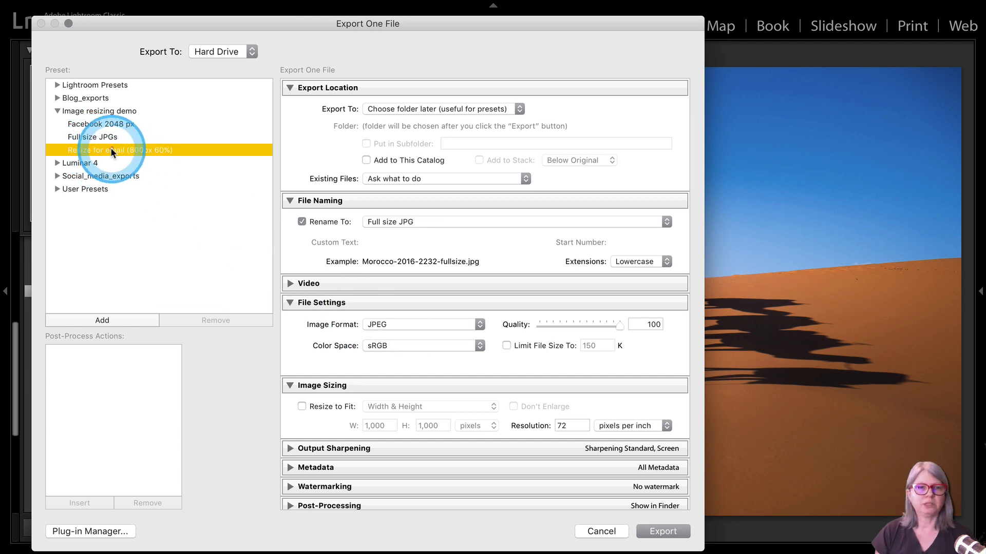
{"action": "left_click", "coordinate": [119, 150]}
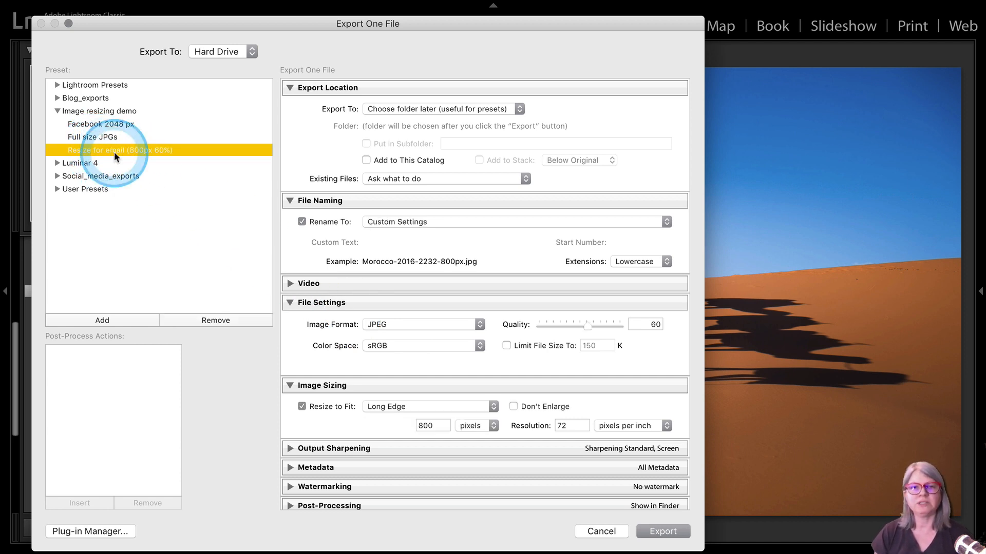
{"action": "mouse_move", "coordinate": [488, 265]}
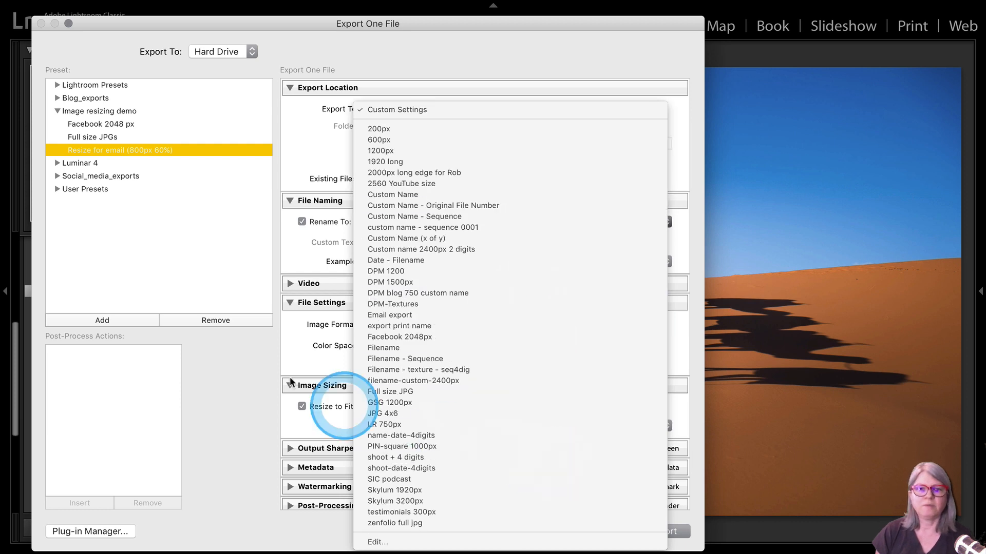
{"action": "left_click", "coordinate": [397, 109]}
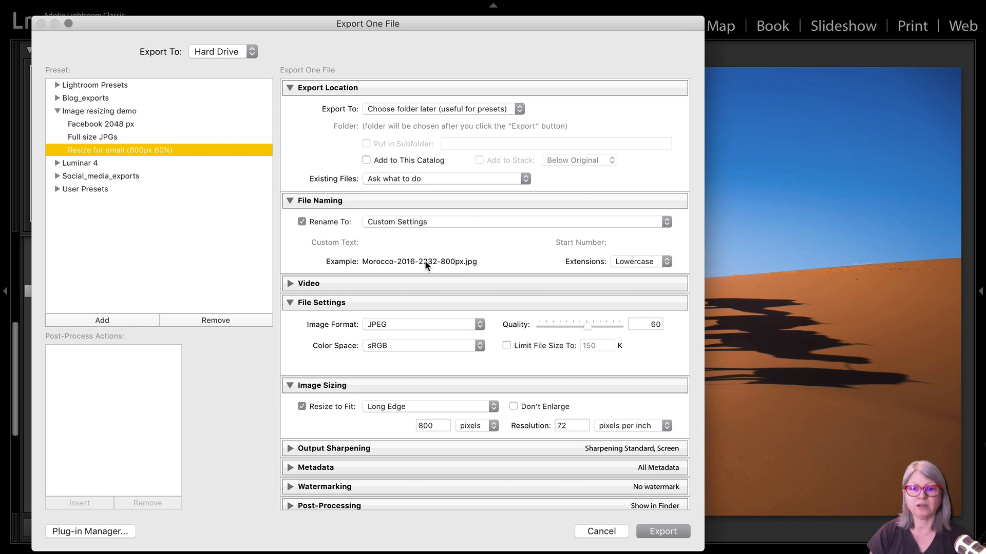
{"action": "left_click", "coordinate": [422, 325]}
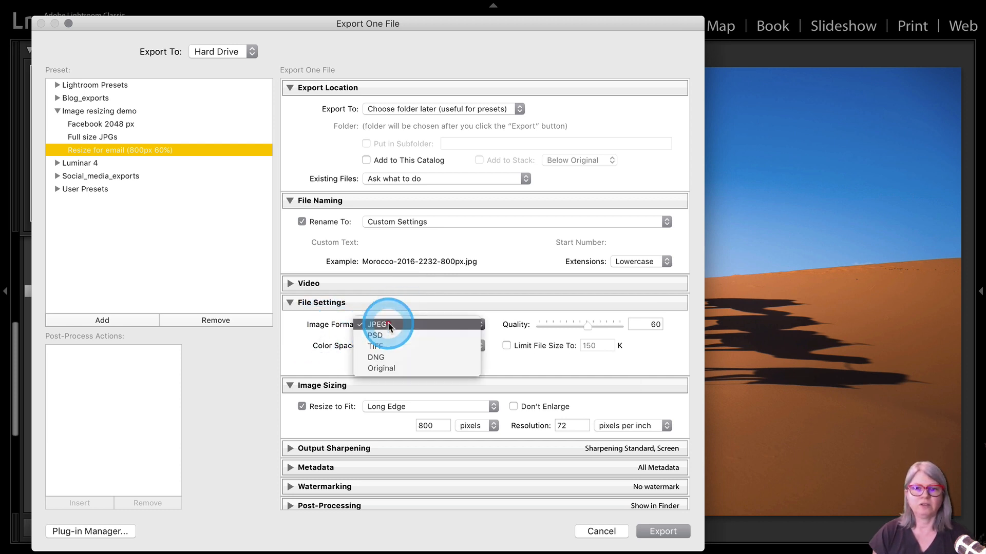
{"action": "left_click", "coordinate": [376, 324]}
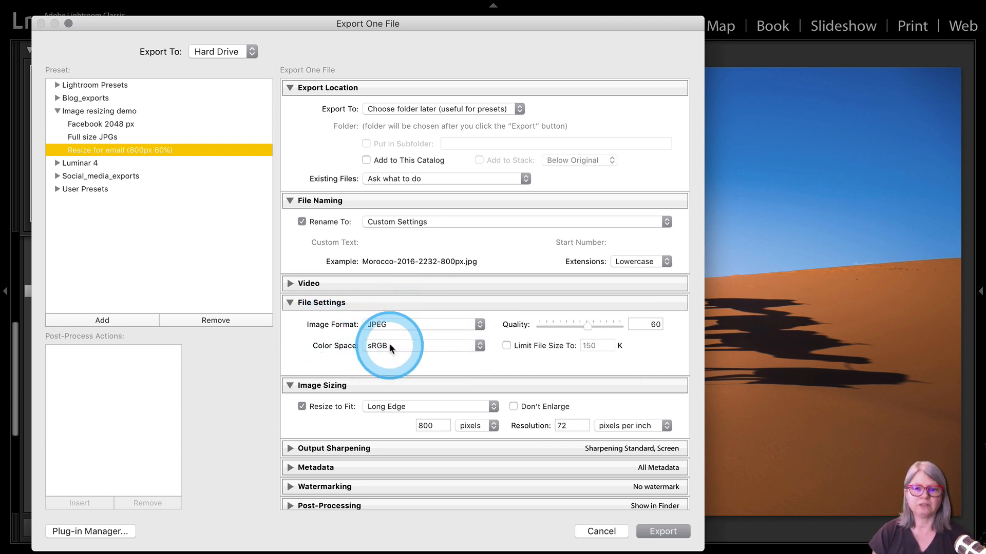
{"action": "mouse_move", "coordinate": [570, 351]}
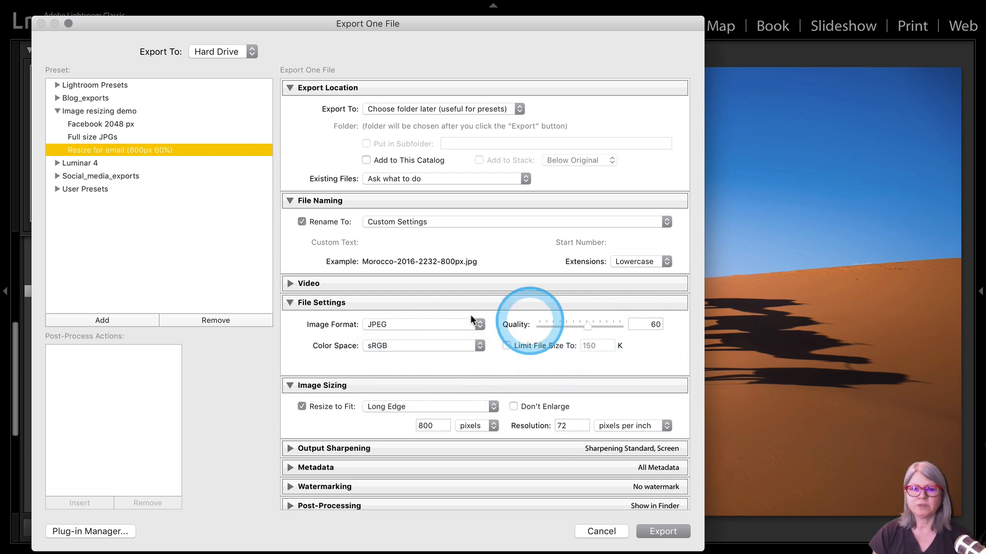
{"action": "left_click", "coordinate": [506, 346]}
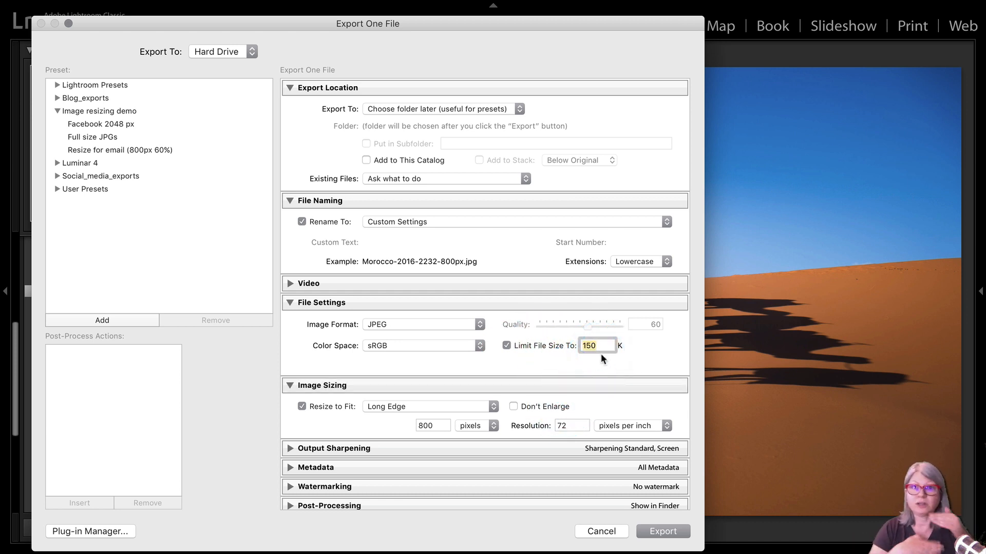
{"action": "left_click", "coordinate": [506, 345]}
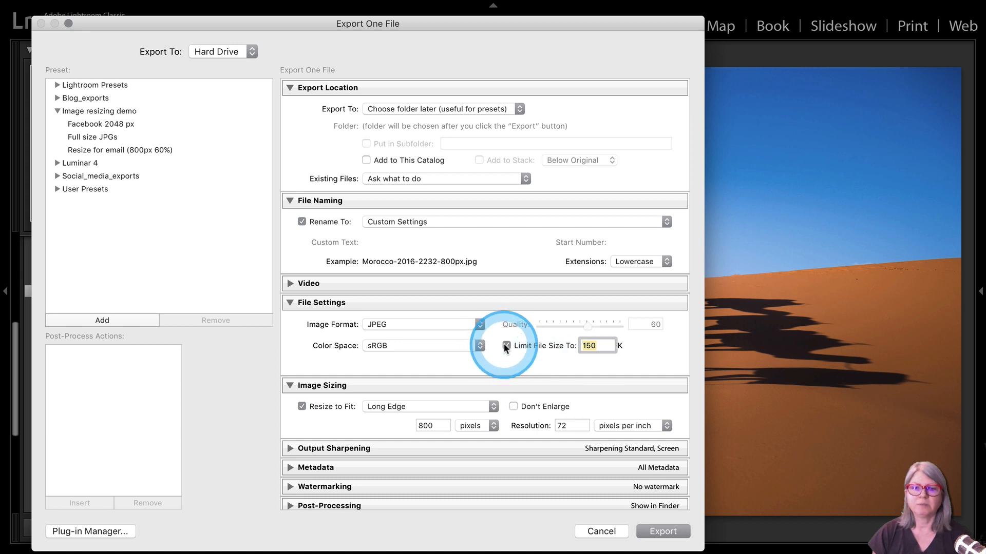
{"action": "left_click", "coordinate": [506, 345]}
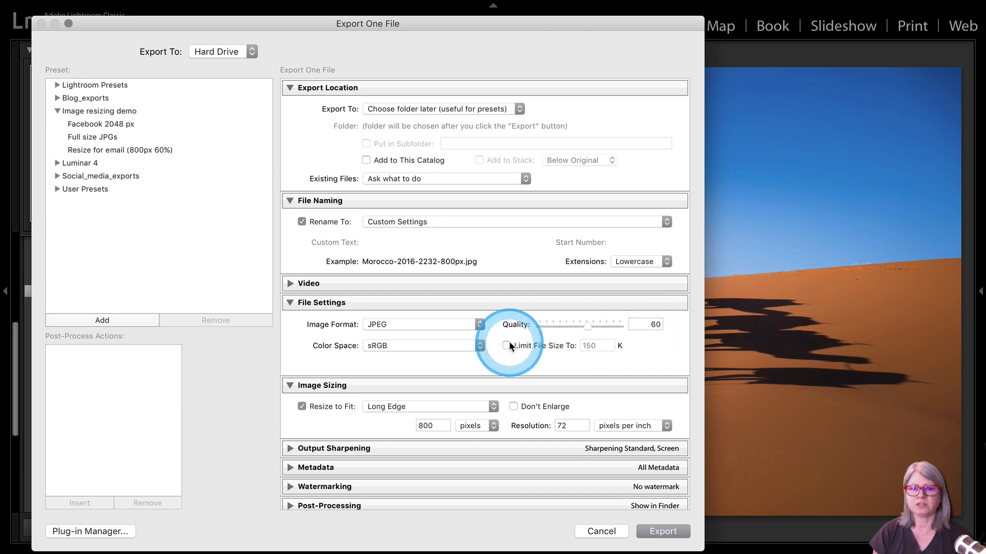
{"action": "mouse_move", "coordinate": [504, 346]}
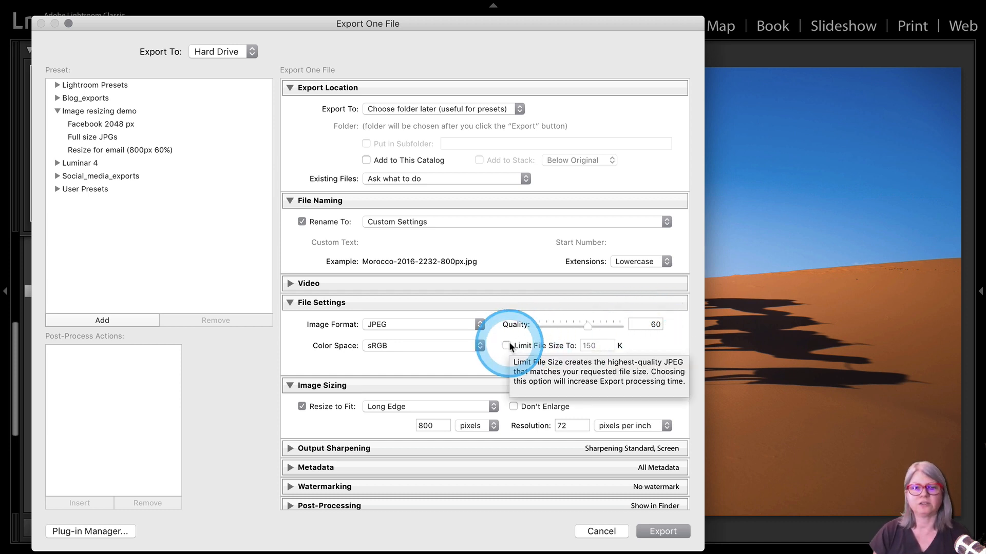
{"action": "mouse_move", "coordinate": [304, 415]}
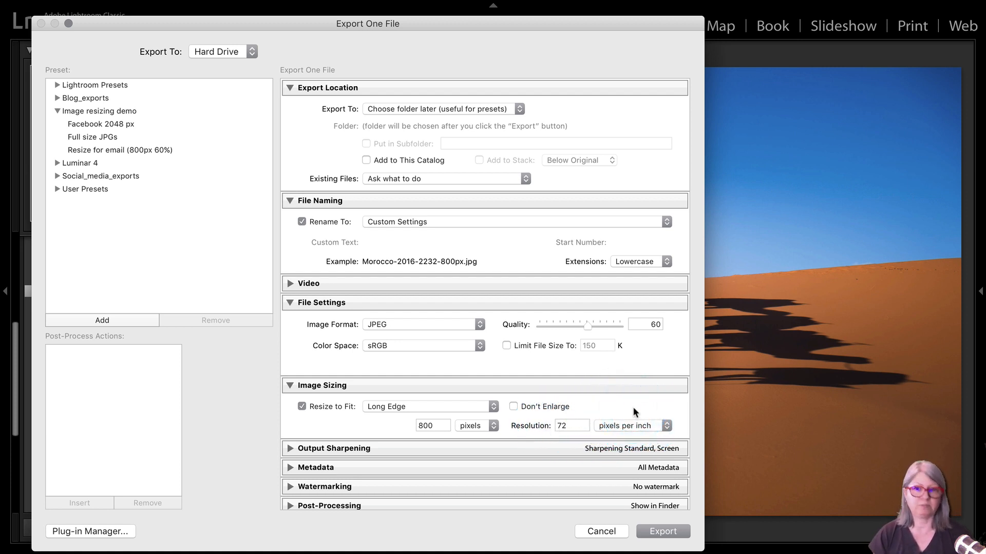
{"action": "left_click", "coordinate": [662, 531]}
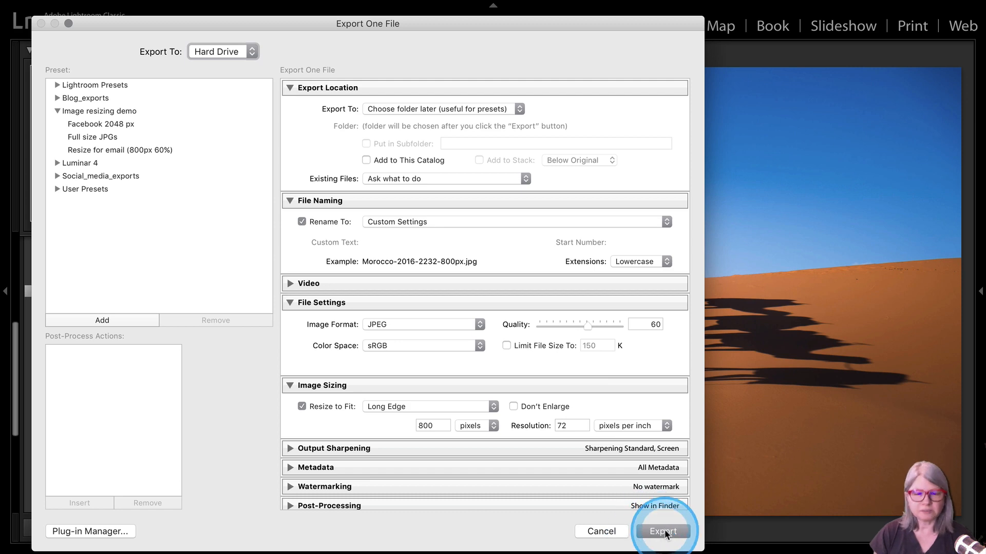
Step: Export with Choose folder later so the destination folder chooser appears
{"action": "left_click", "coordinate": [662, 530]}
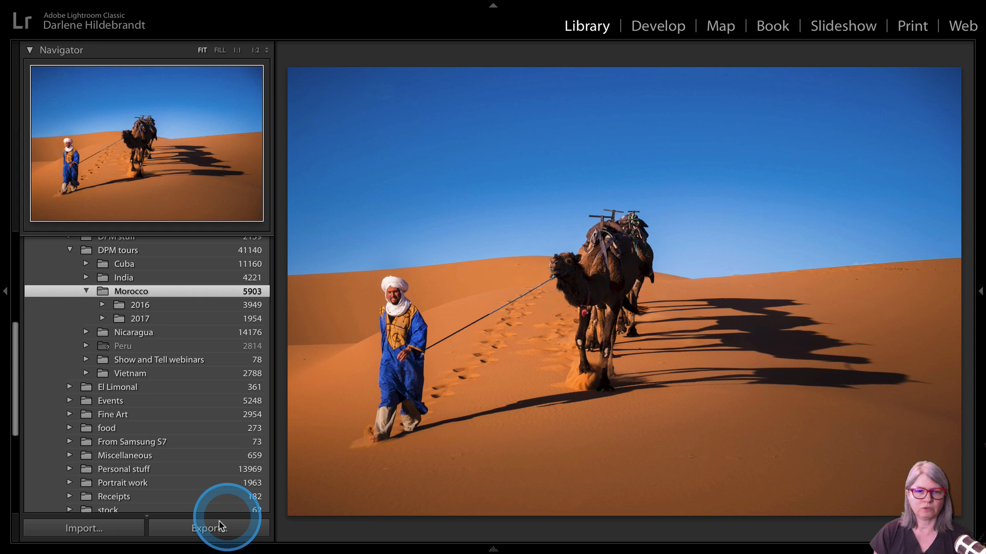
{"action": "left_click", "coordinate": [209, 528]}
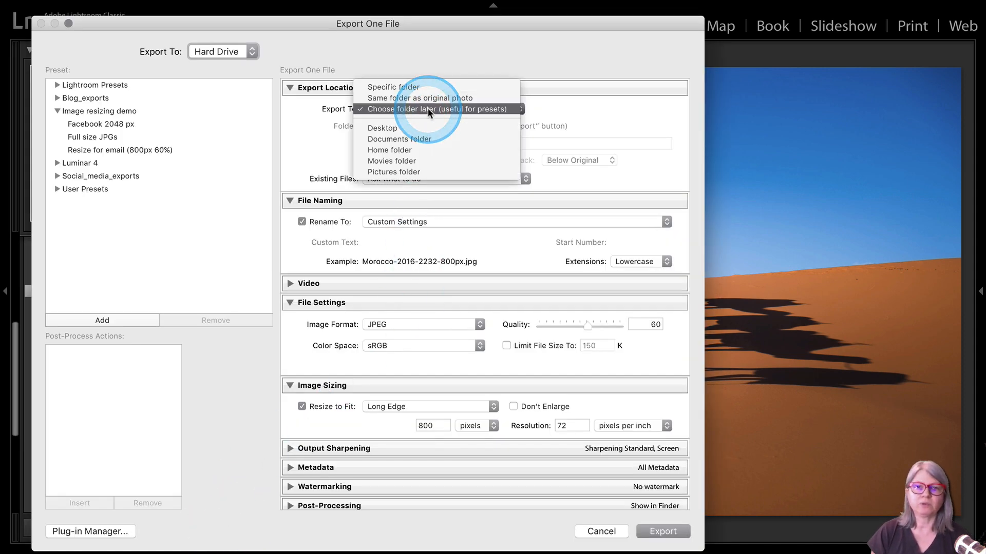
{"action": "mouse_move", "coordinate": [379, 118]}
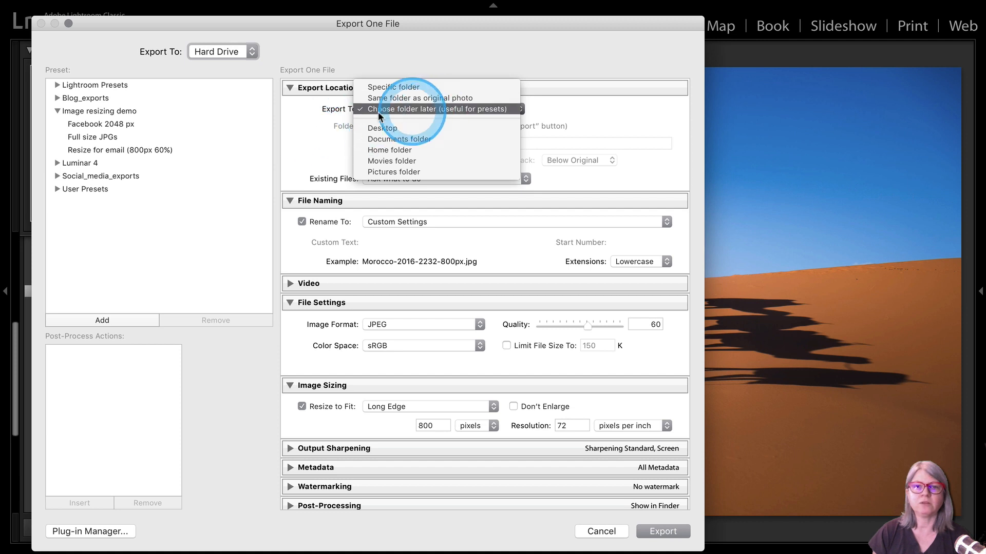
{"action": "left_click", "coordinate": [439, 108]}
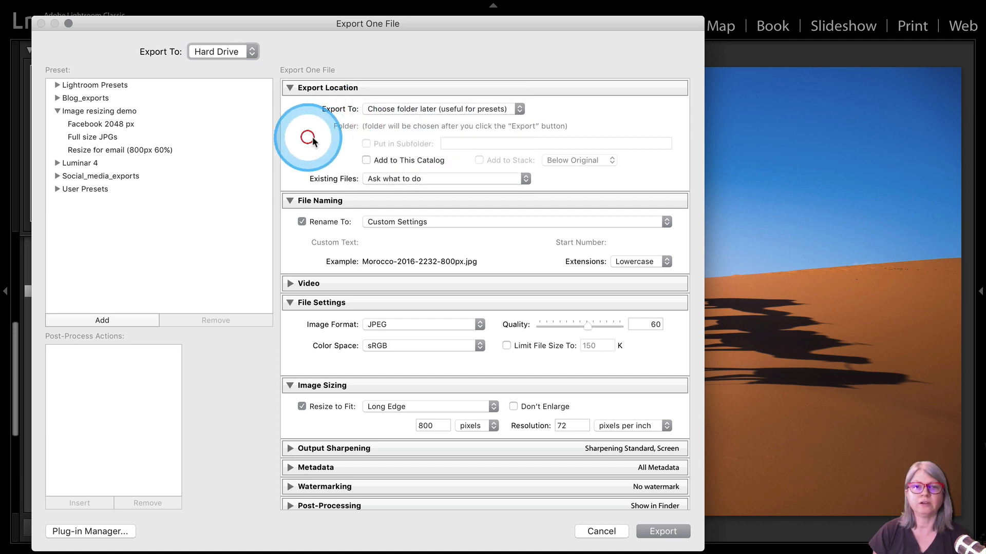
{"action": "mouse_move", "coordinate": [501, 65]}
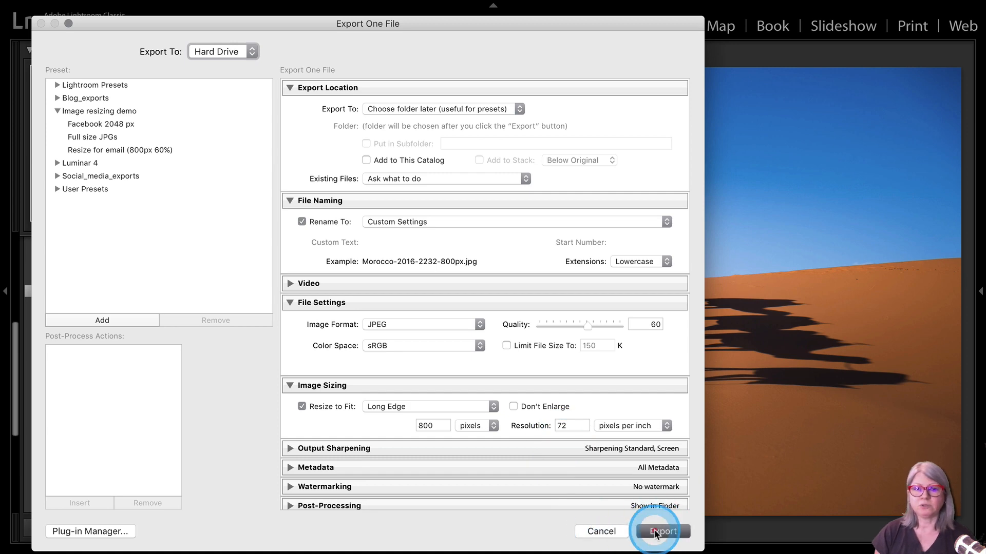
{"action": "left_click", "coordinate": [660, 531]}
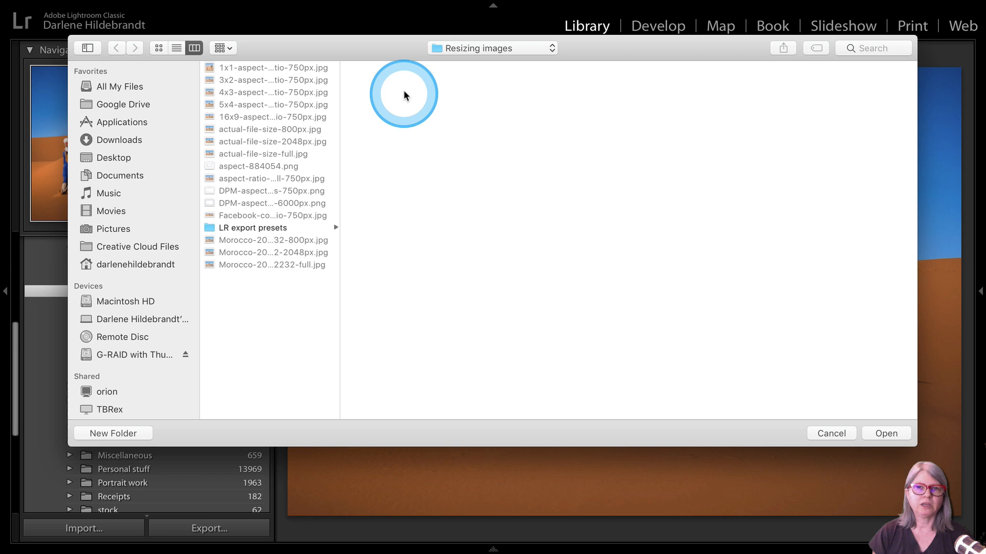
Step: Create a new Exports folder inside 1 - for DPM > Resizing images and export the photo there
{"action": "left_click", "coordinate": [492, 49]}
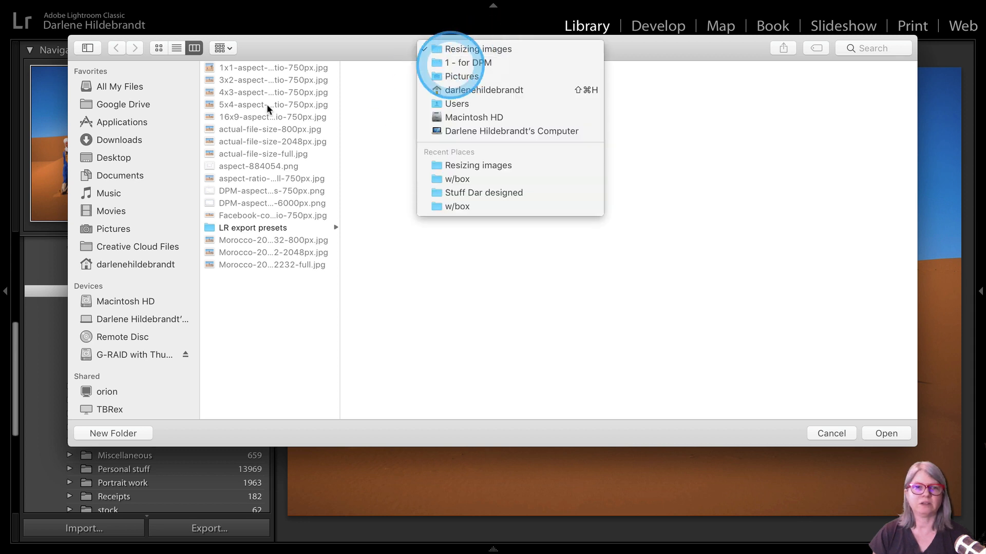
{"action": "left_click", "coordinate": [466, 63]}
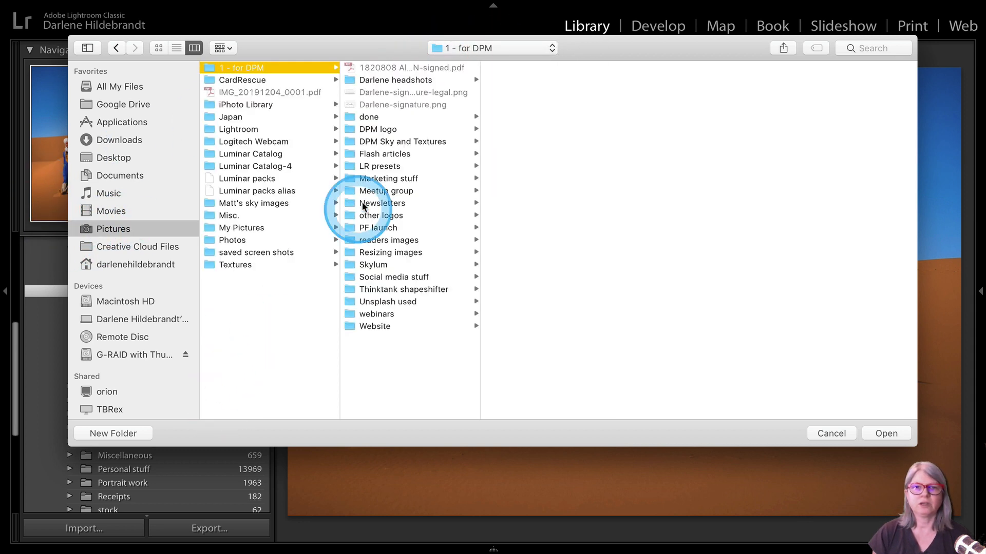
{"action": "left_click", "coordinate": [391, 253]}
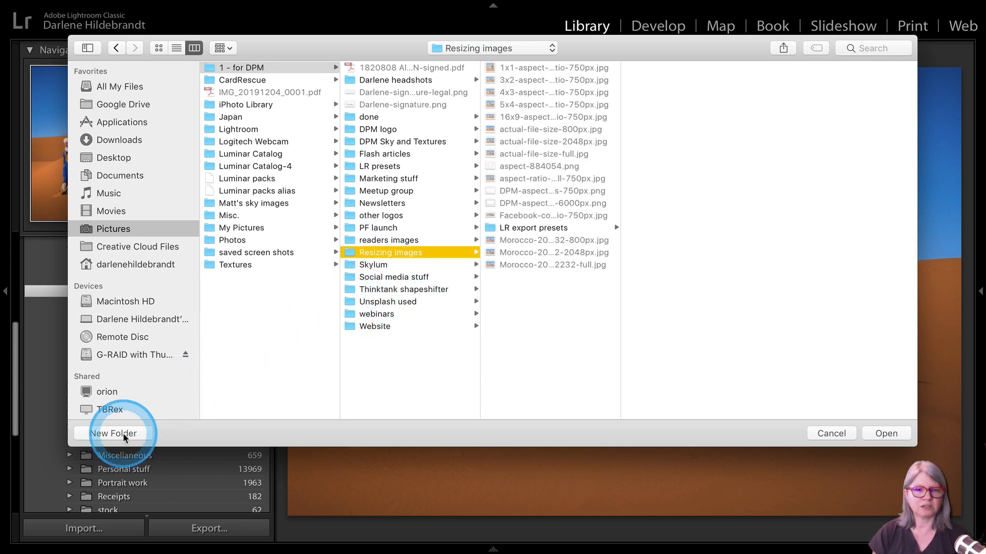
{"action": "left_click", "coordinate": [113, 433]}
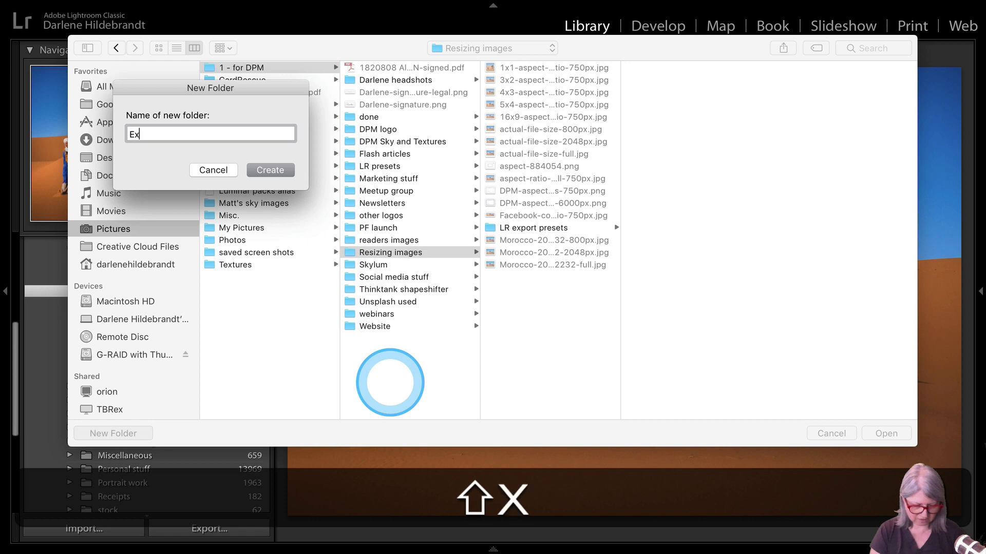
{"action": "type", "text": "ports"}
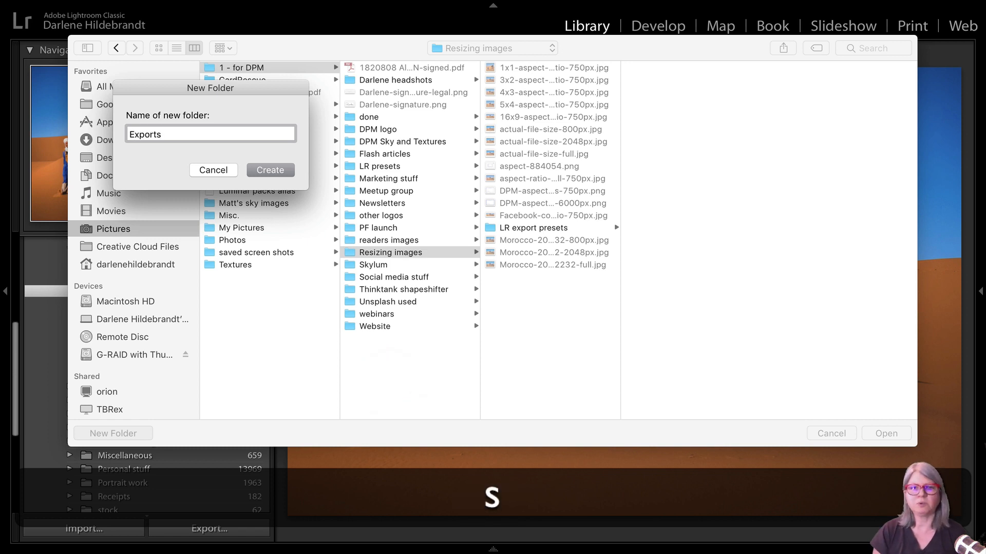
{"action": "left_click", "coordinate": [269, 170]}
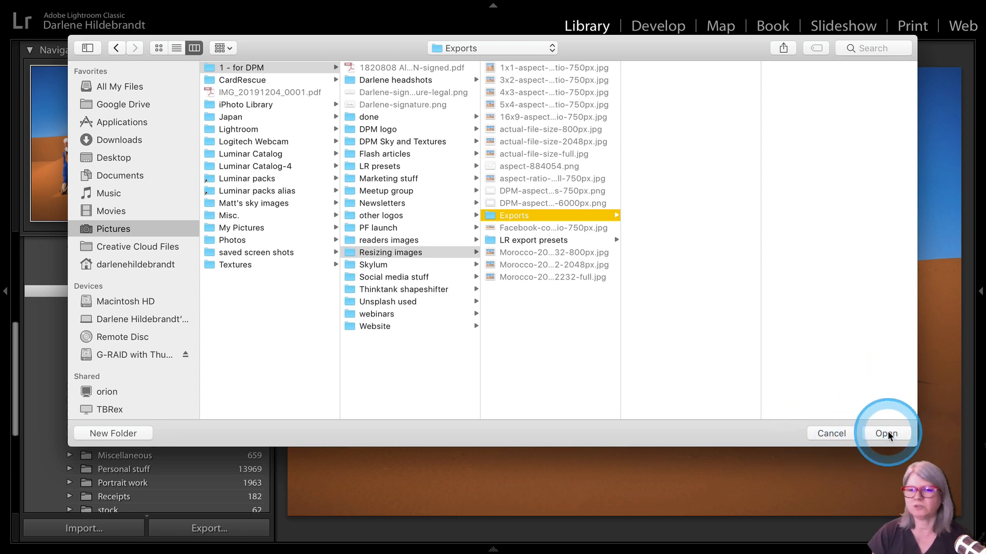
{"action": "left_click", "coordinate": [886, 433]}
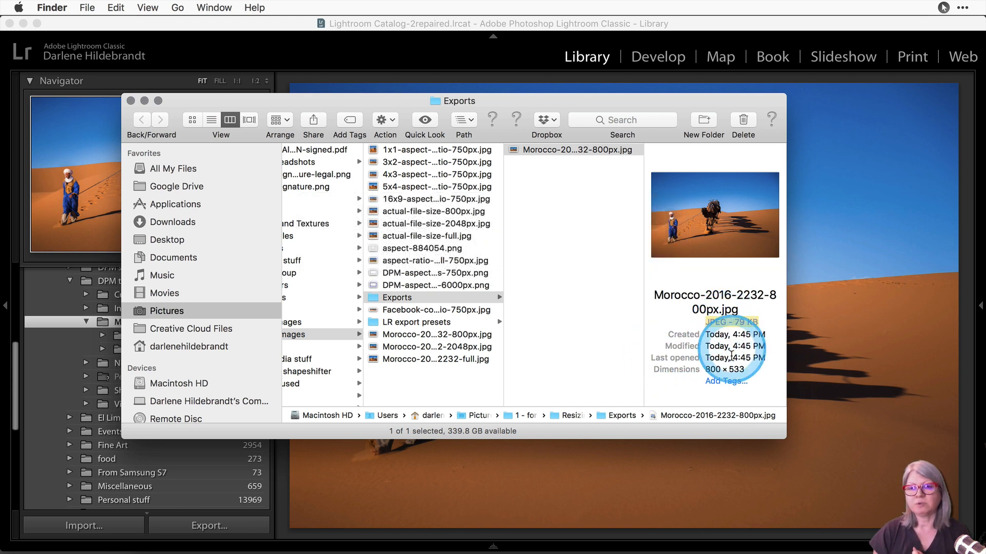
{"action": "mouse_move", "coordinate": [625, 333]}
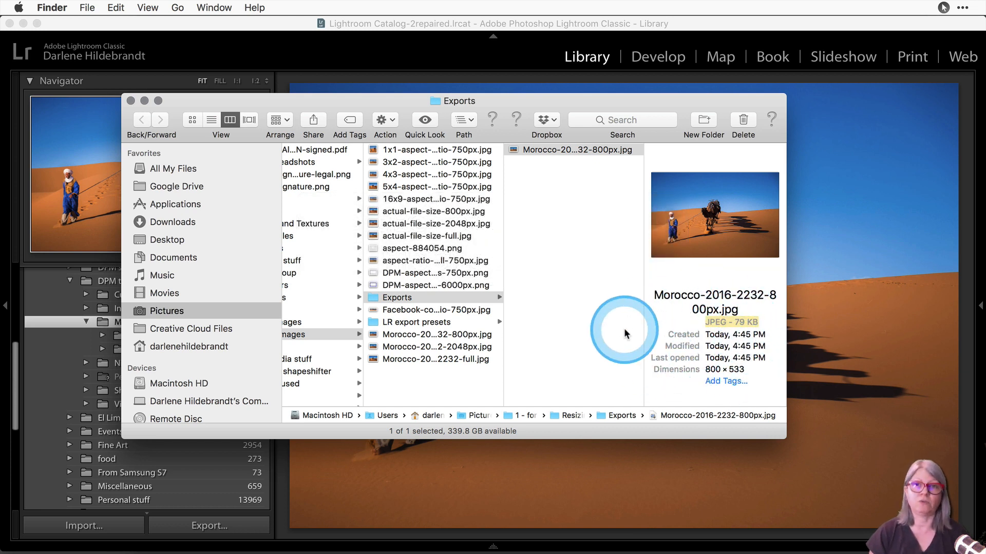